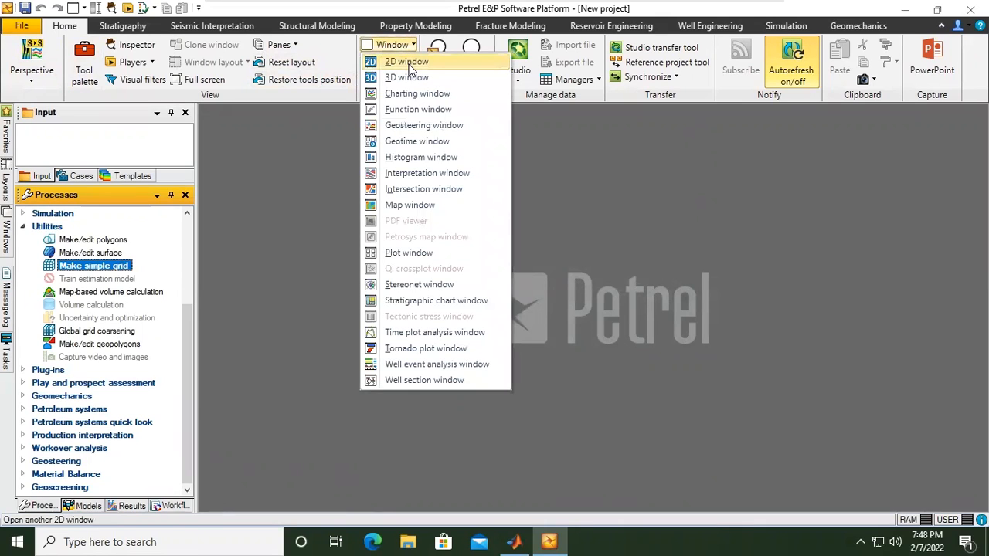
# - Create a new 2D window from the Home ribbon's Window dropdown
pyautogui.click(405, 61)
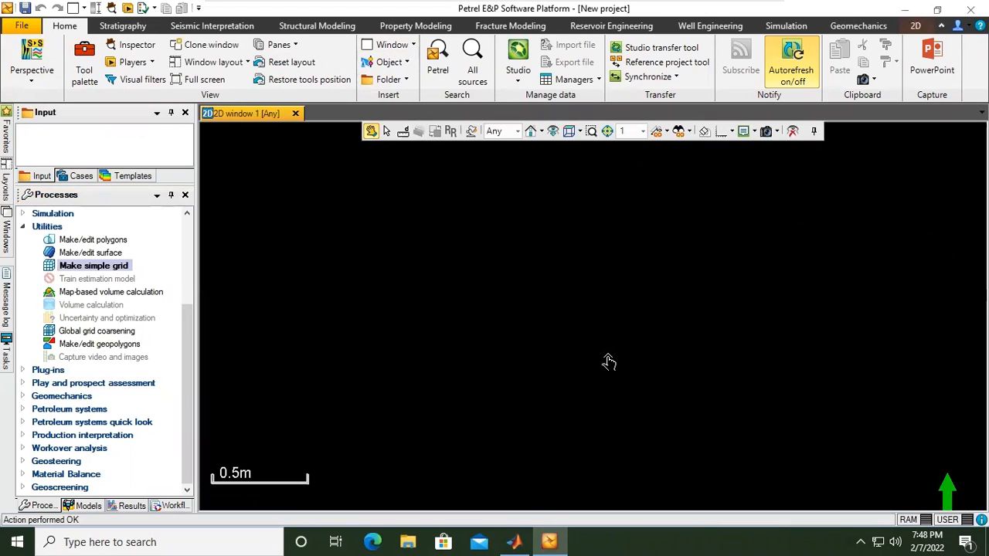
pyautogui.moveTo(464, 400)
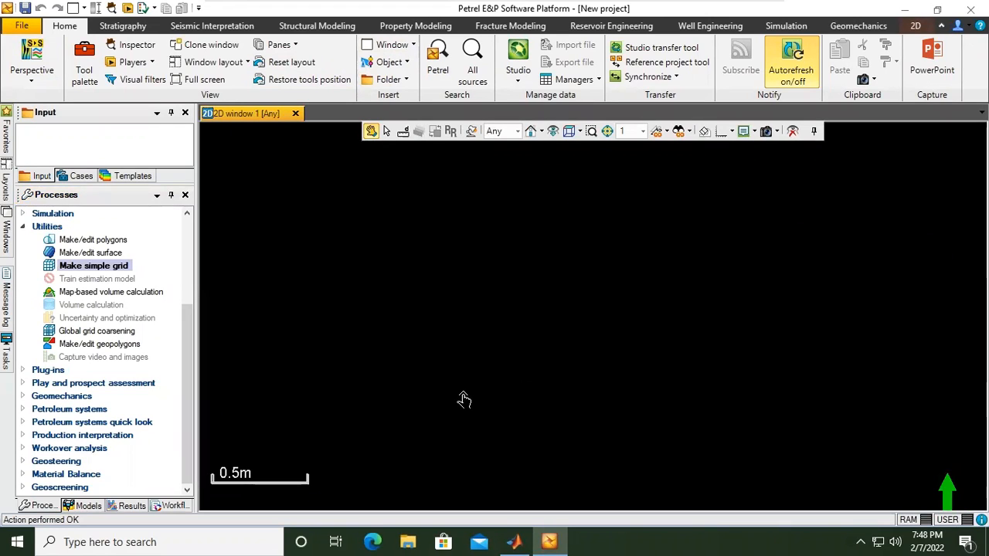
pyautogui.moveTo(151, 239)
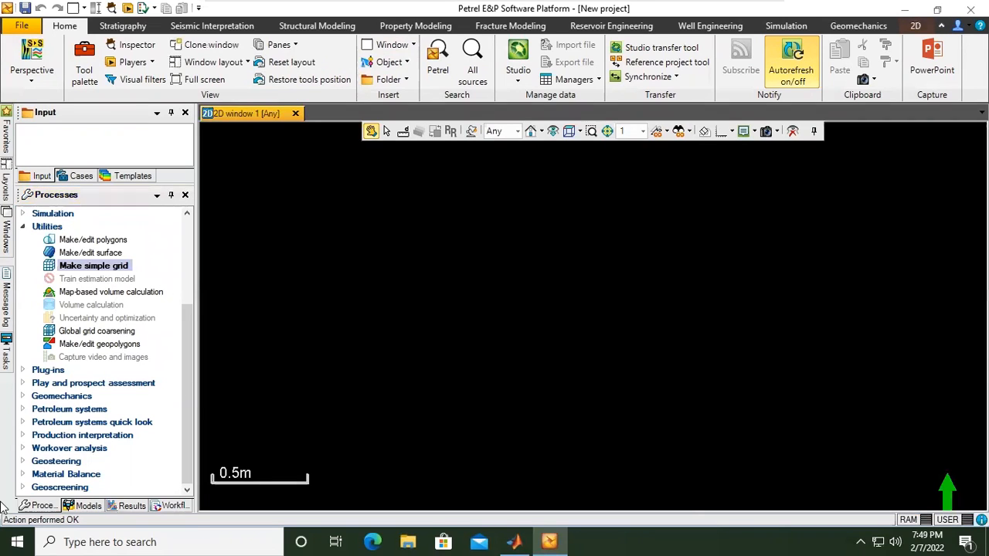
pyautogui.moveTo(37, 506)
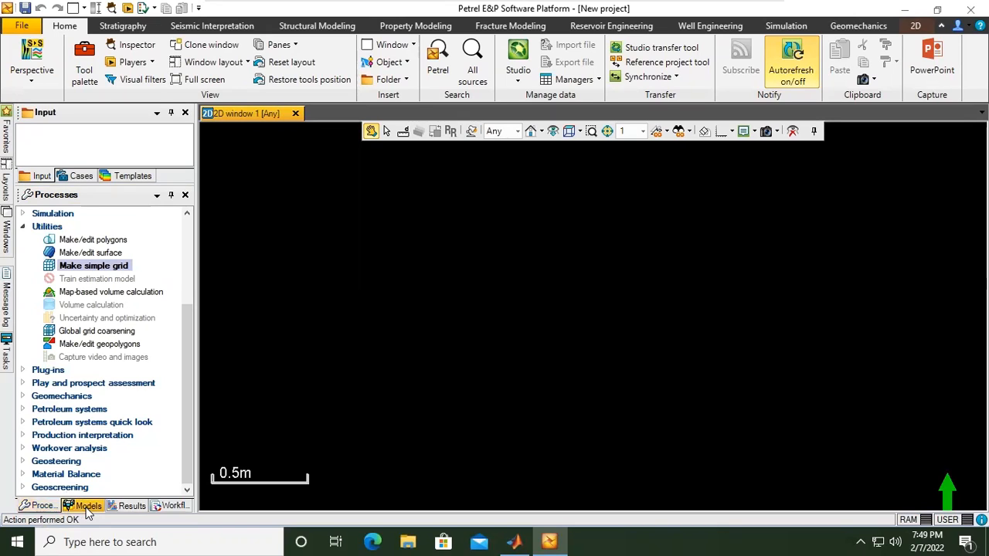
# - In the Models pane, expand New model, 3D grid and Skeleton to list Top, Mid, Base
pyautogui.click(85, 505)
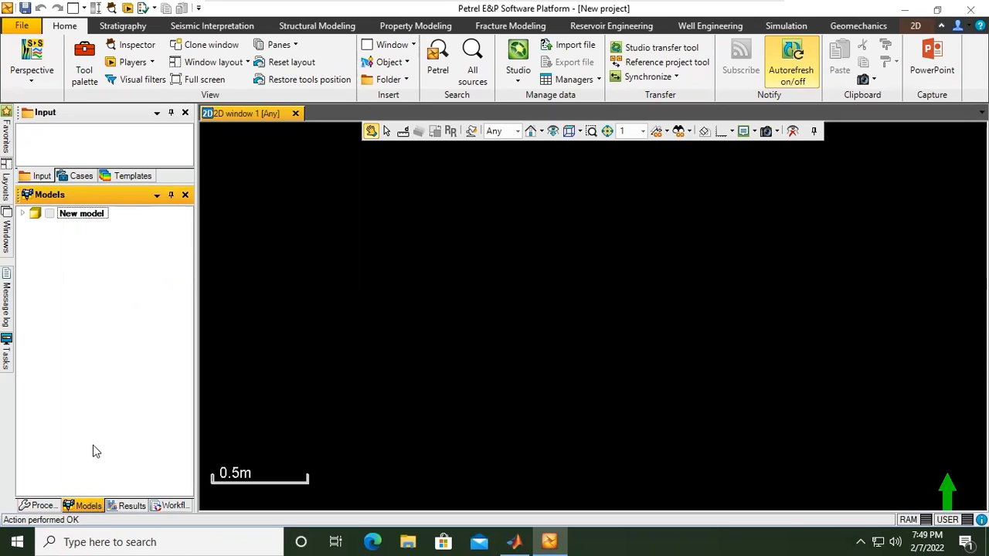
pyautogui.click(82, 213)
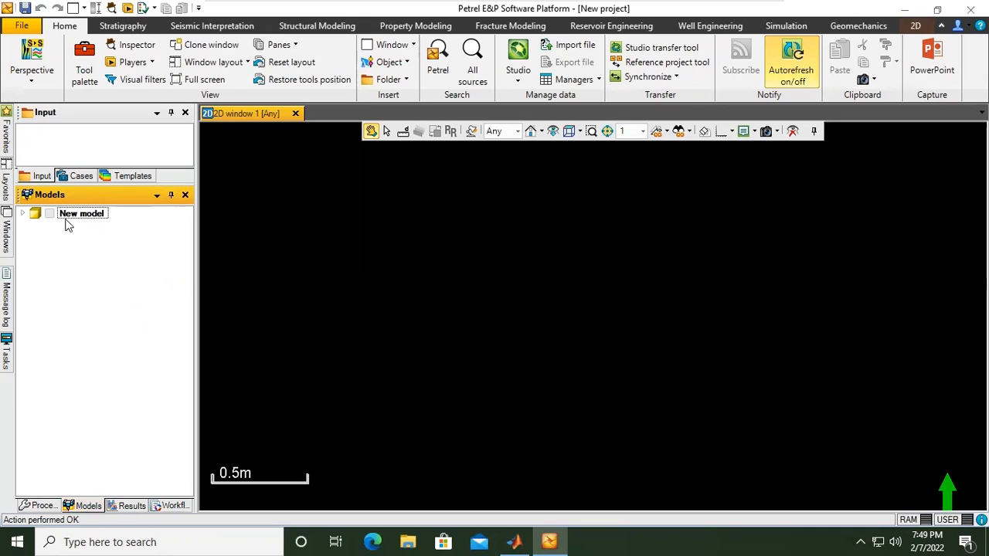
pyautogui.click(24, 214)
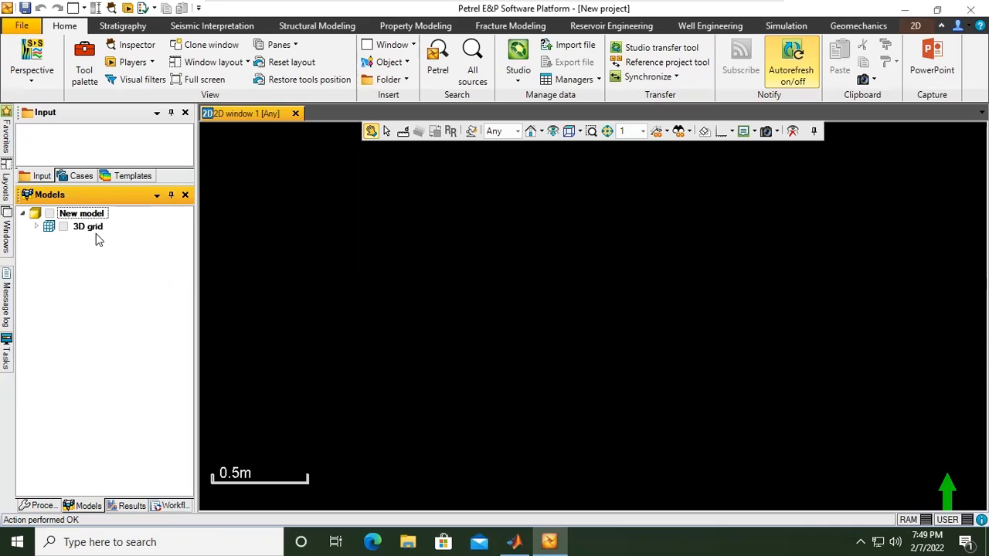
pyautogui.moveTo(94, 247)
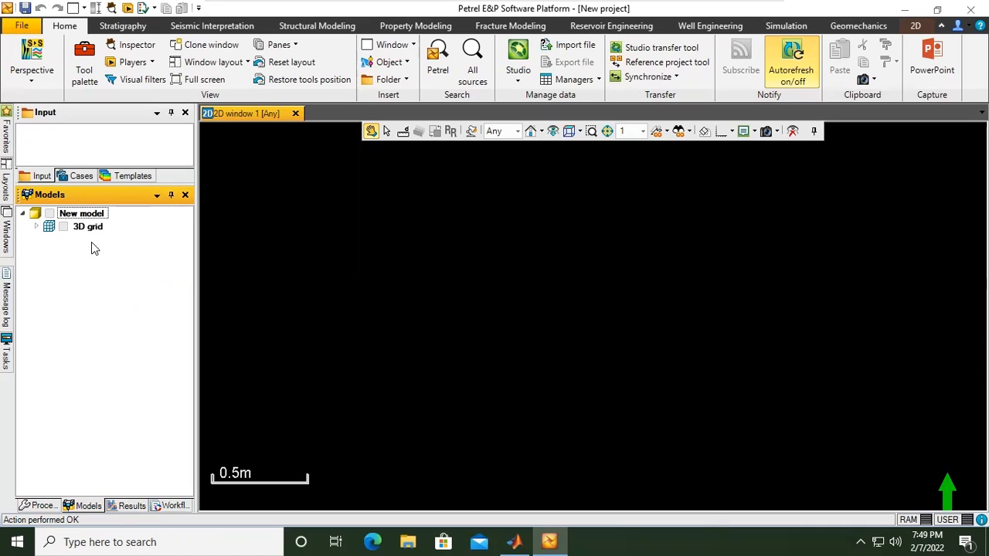
pyautogui.moveTo(77, 242)
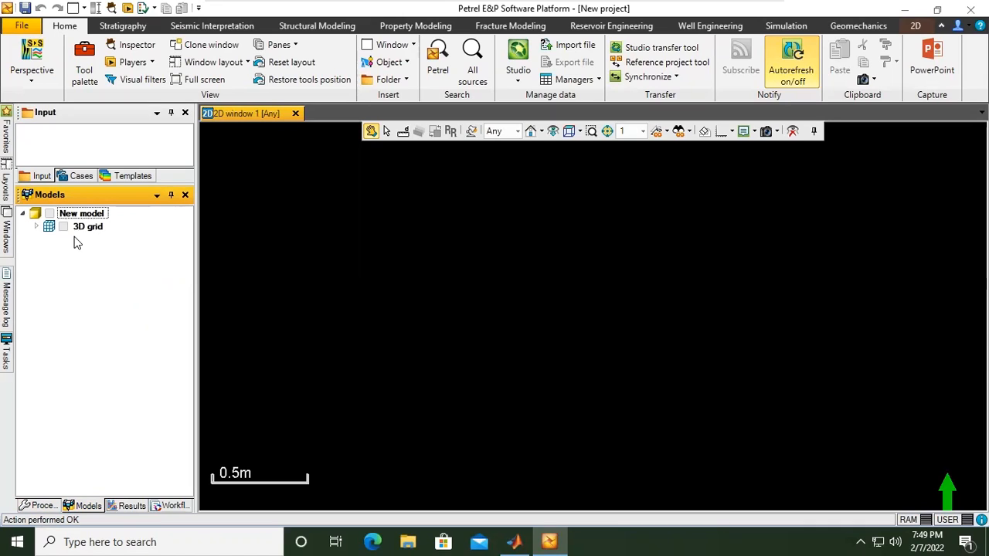
pyautogui.click(36, 226)
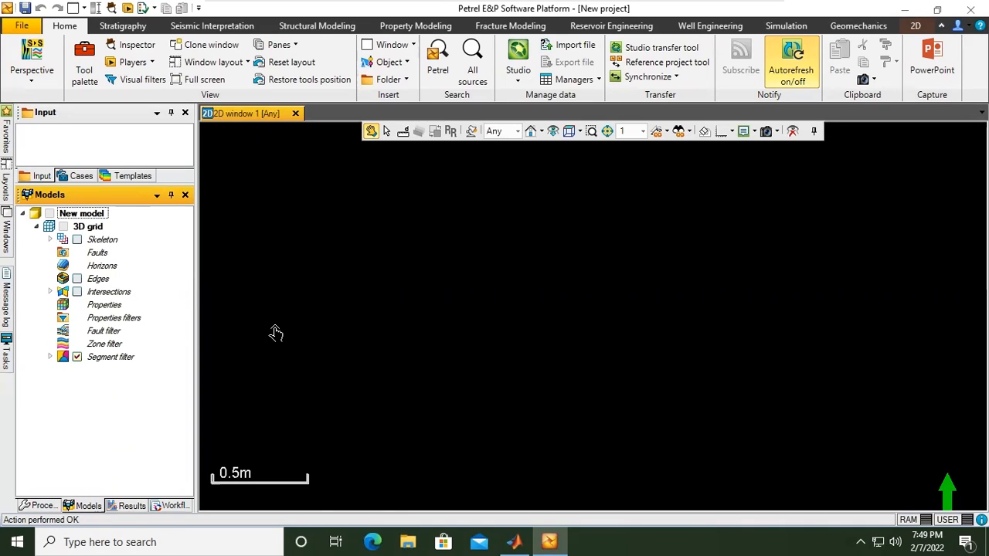
pyautogui.moveTo(113, 254)
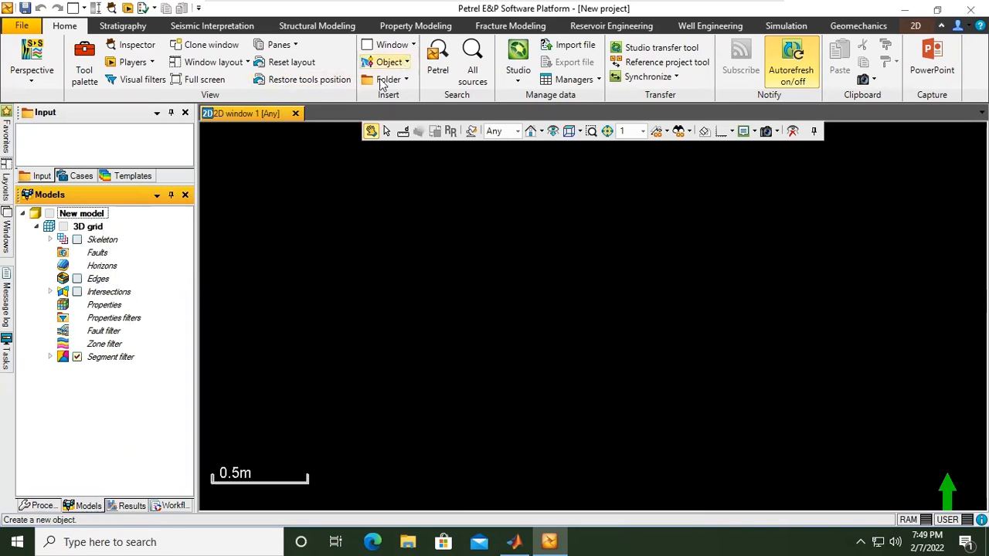
pyautogui.click(49, 239)
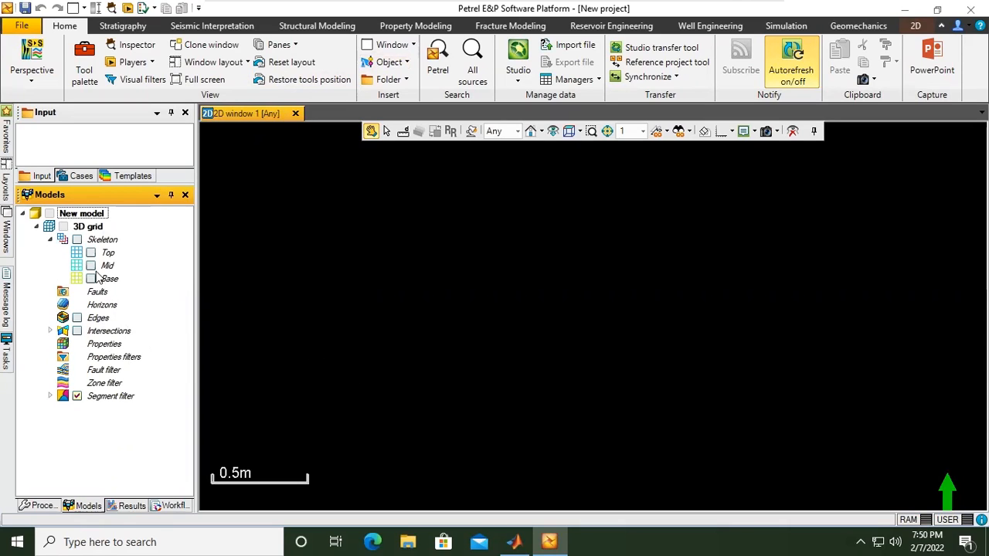
# - Tick the model checkbox to show the skeleton in the 2D window, then select Top
pyautogui.click(77, 239)
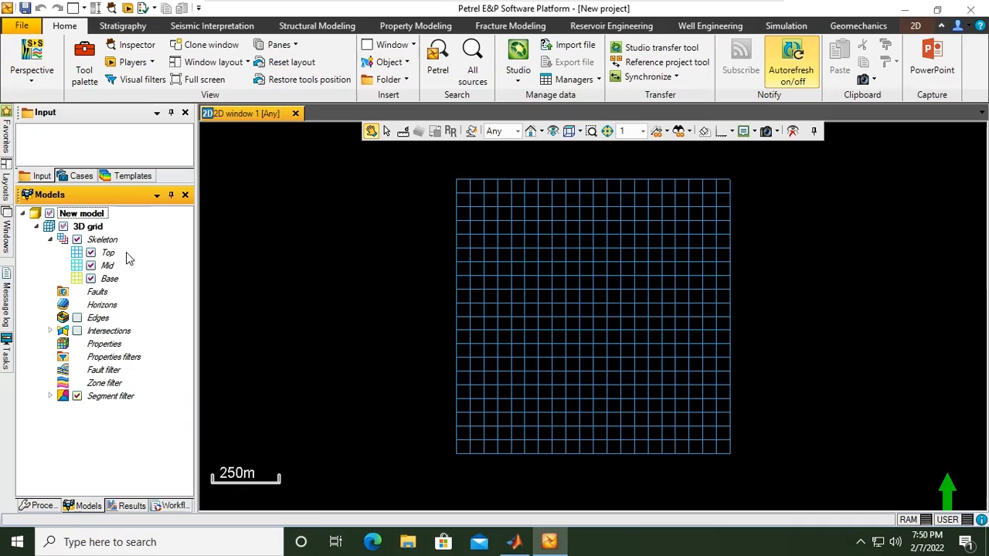
pyautogui.click(107, 253)
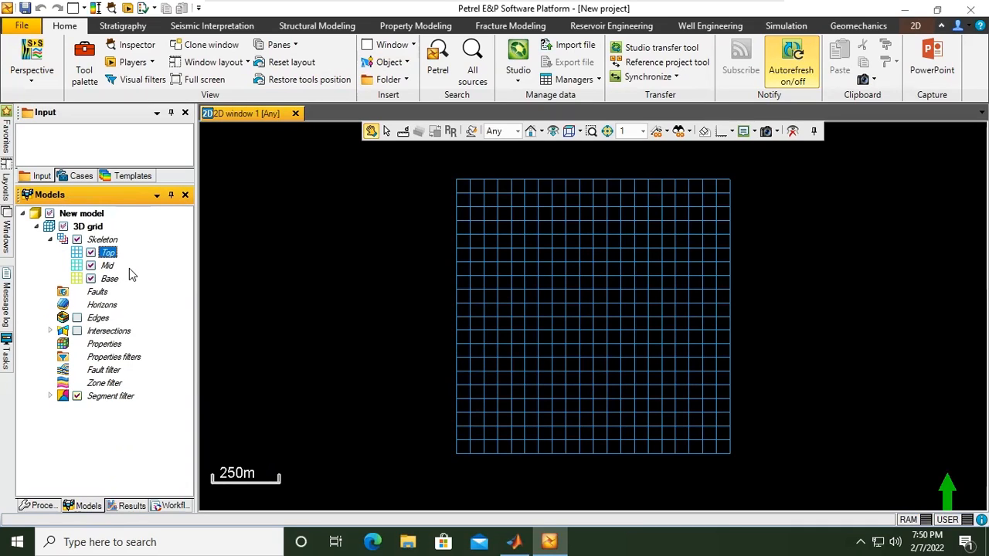
pyautogui.moveTo(599, 318)
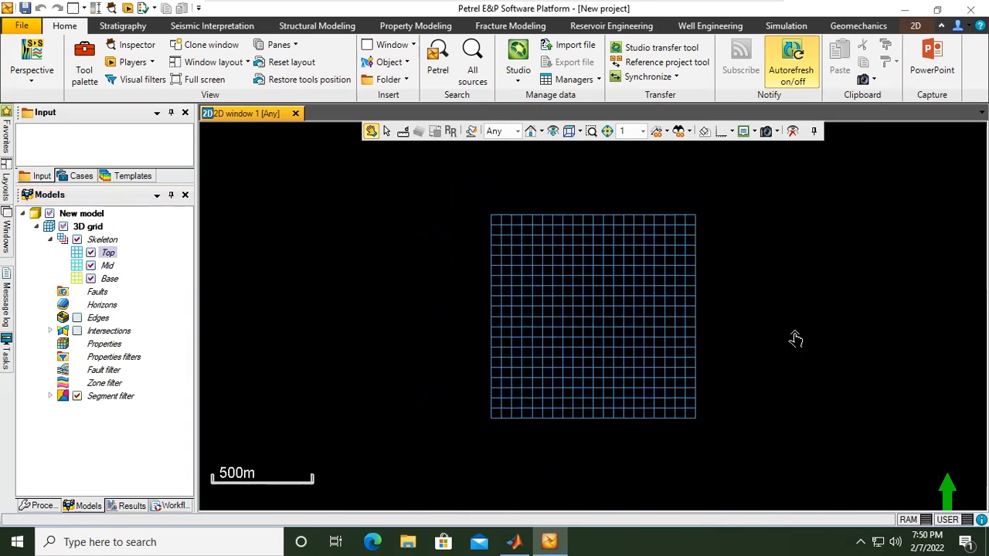
pyautogui.moveTo(622, 305)
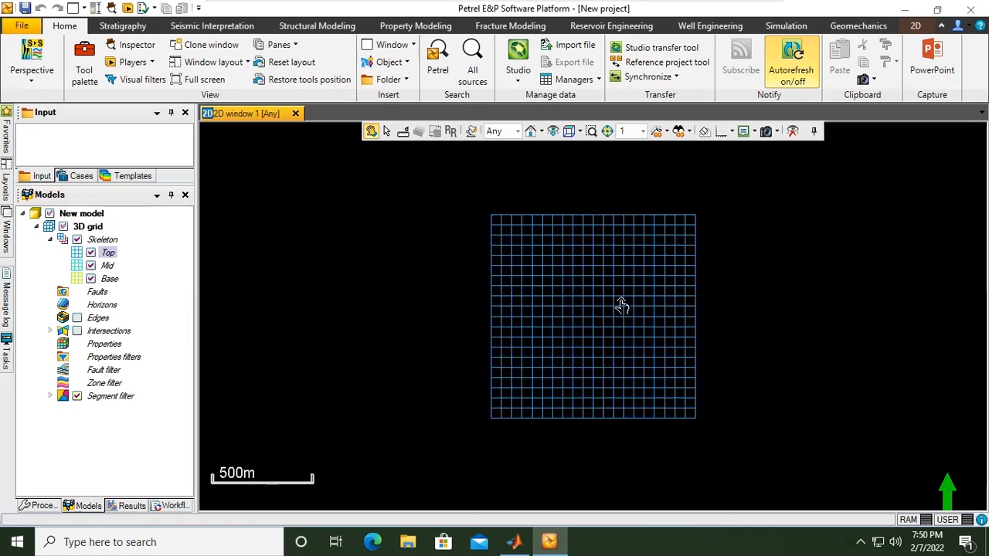
# - Zoom in and pan so the skeleton grid sits centred in the 2D window
pyautogui.scroll(-3)
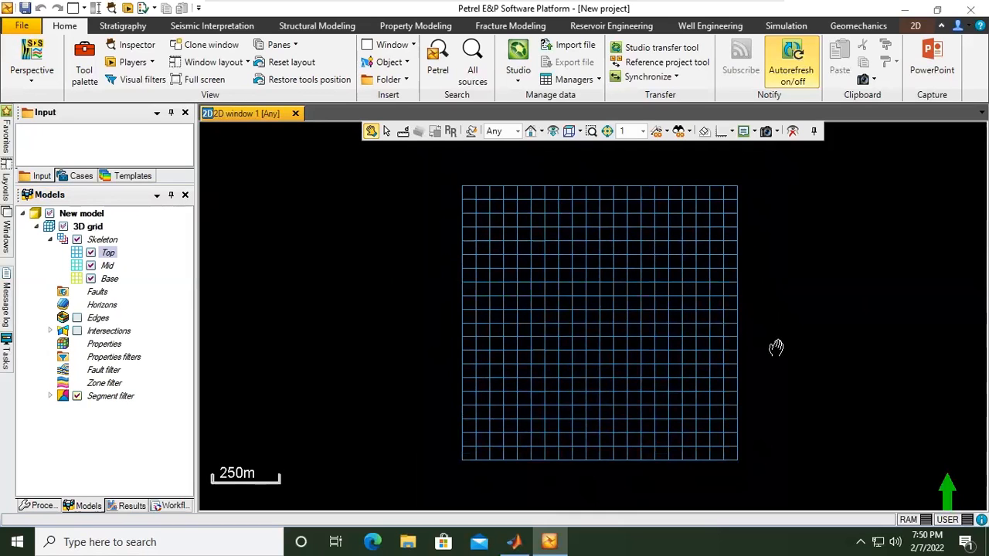
pyautogui.moveTo(777, 346); pyautogui.dragTo(846, 340)
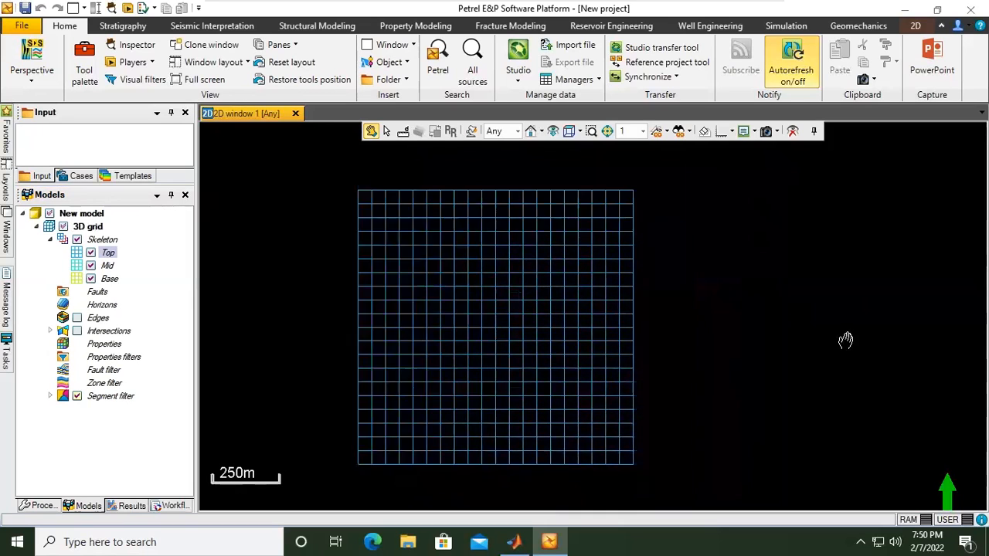
pyautogui.moveTo(846, 340); pyautogui.dragTo(714, 330)
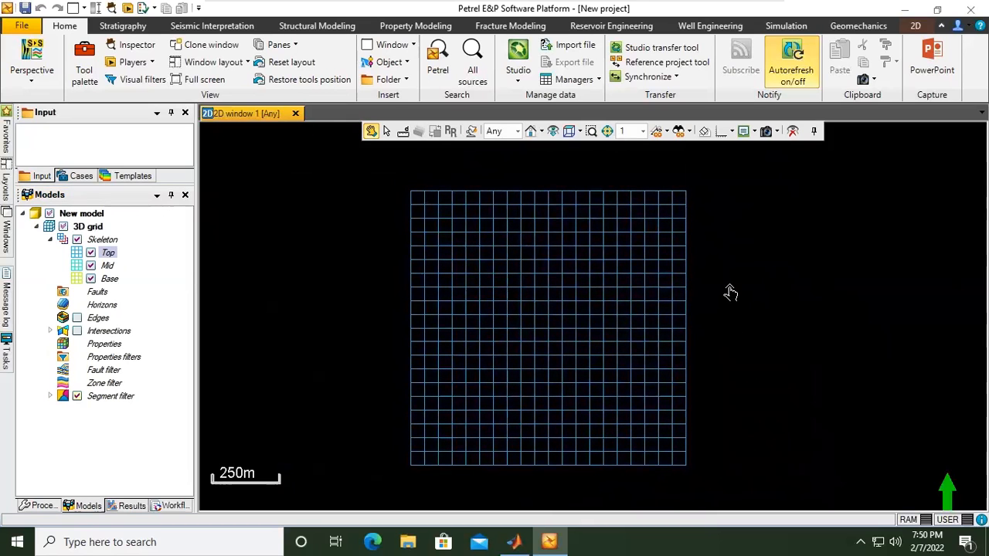
pyautogui.rightClick(730, 292)
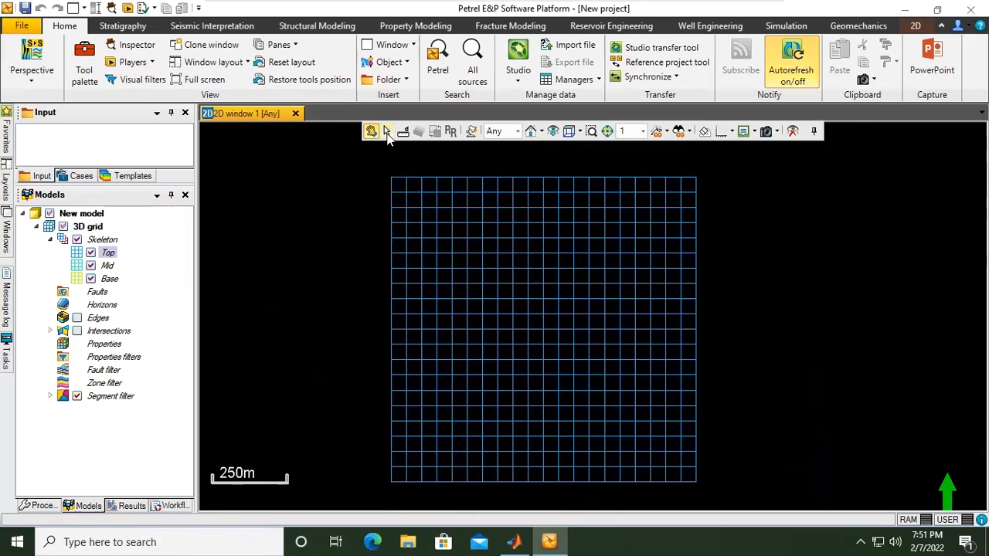
pyautogui.moveTo(403, 131)
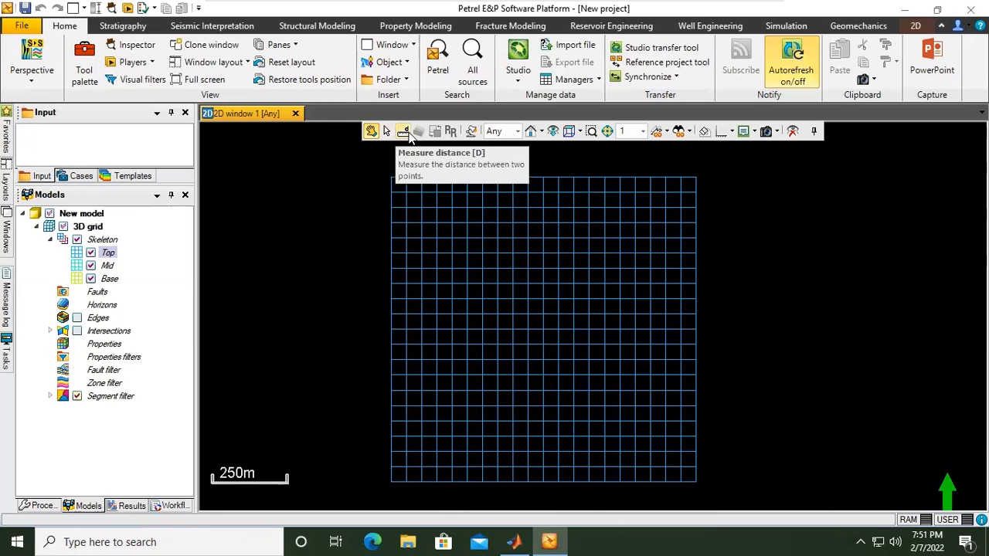
pyautogui.moveTo(516, 131)
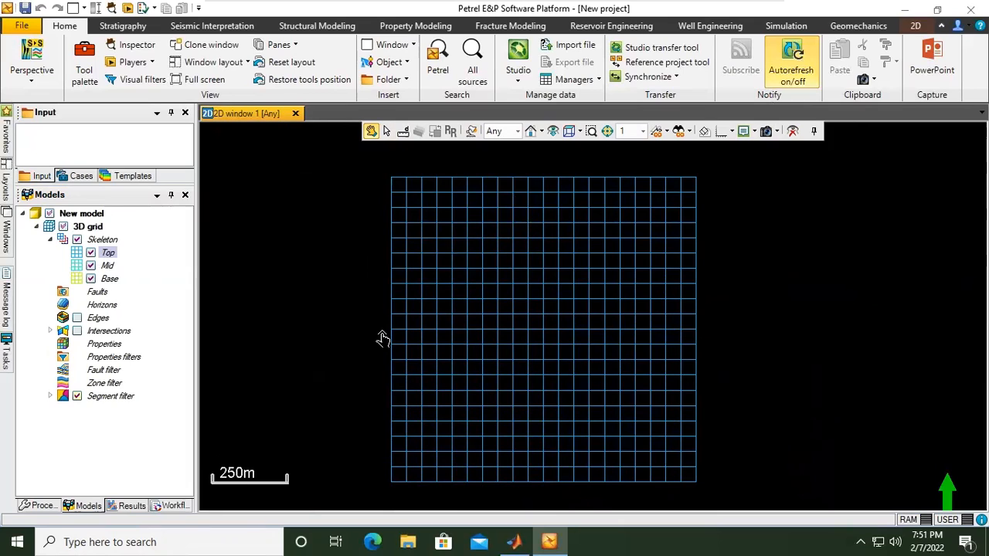
pyautogui.moveTo(325, 79)
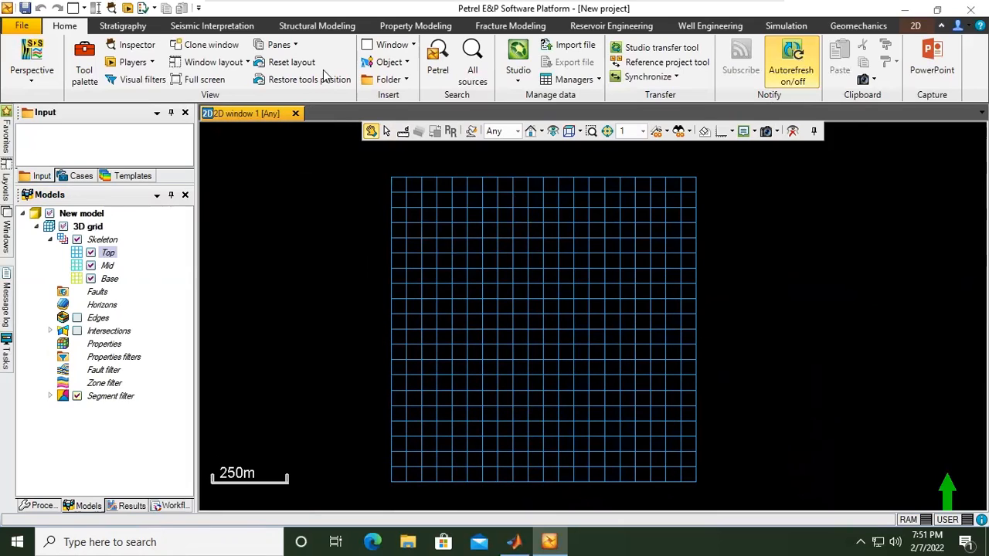
# - Insert a new 3D window from the Home ribbon's Window dropdown
pyautogui.click(388, 44)
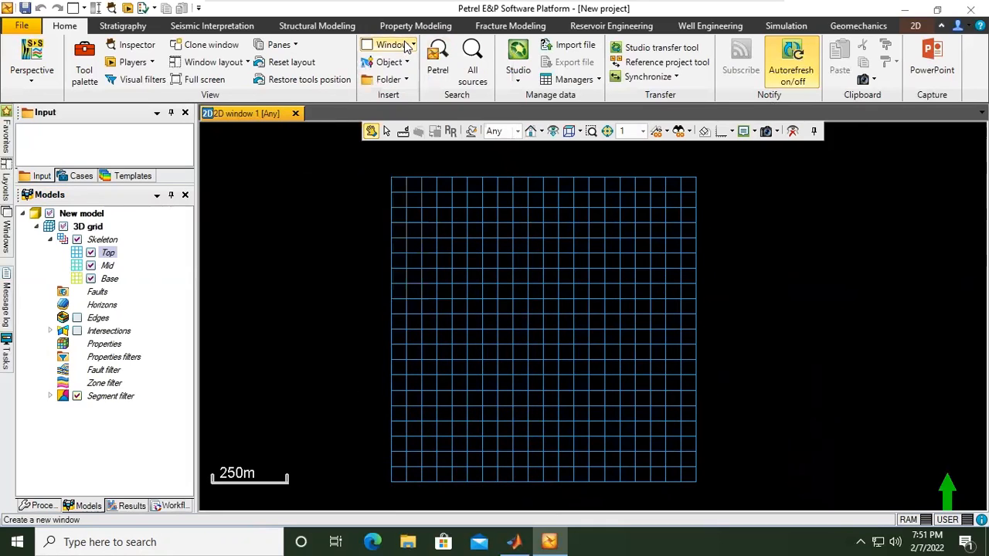
pyautogui.click(390, 44)
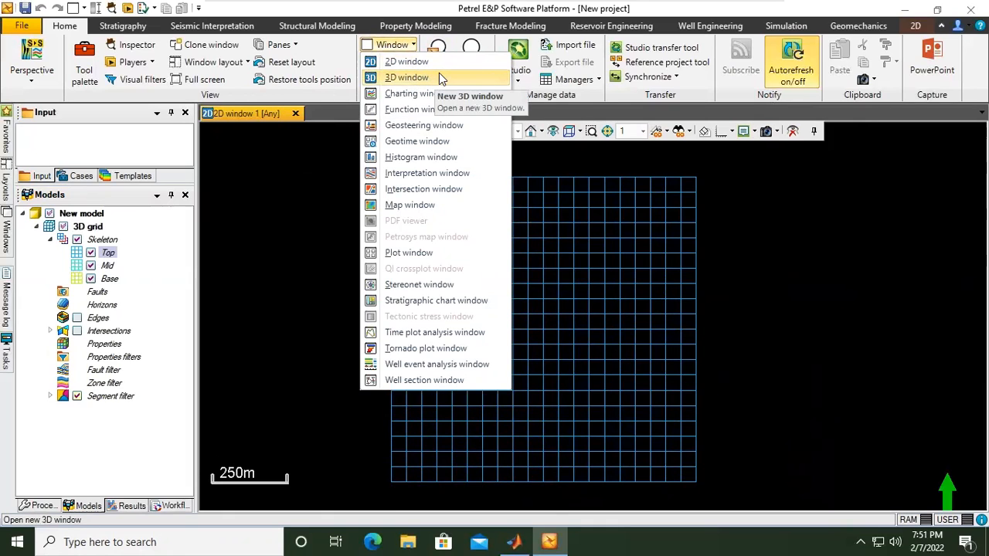
pyautogui.click(406, 77)
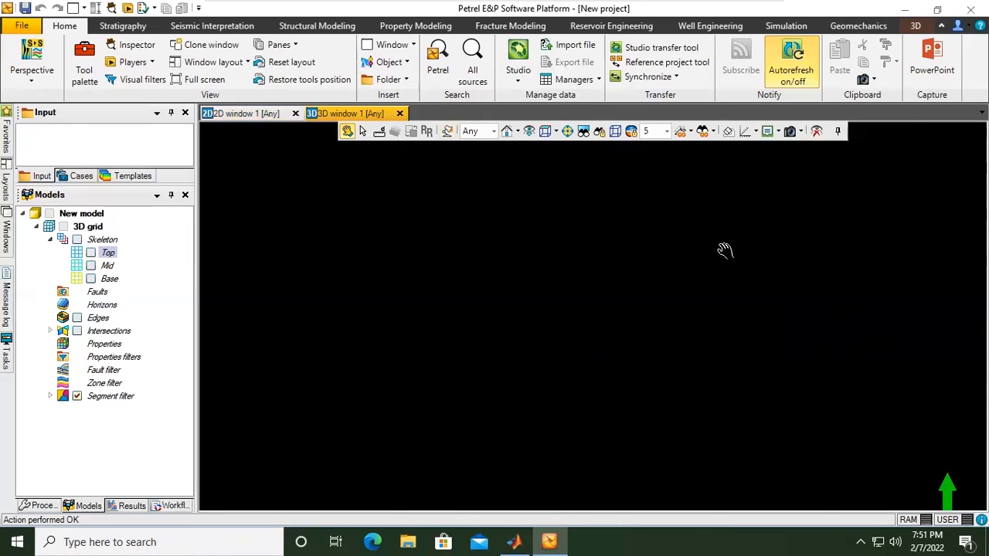
pyautogui.moveTo(750, 287)
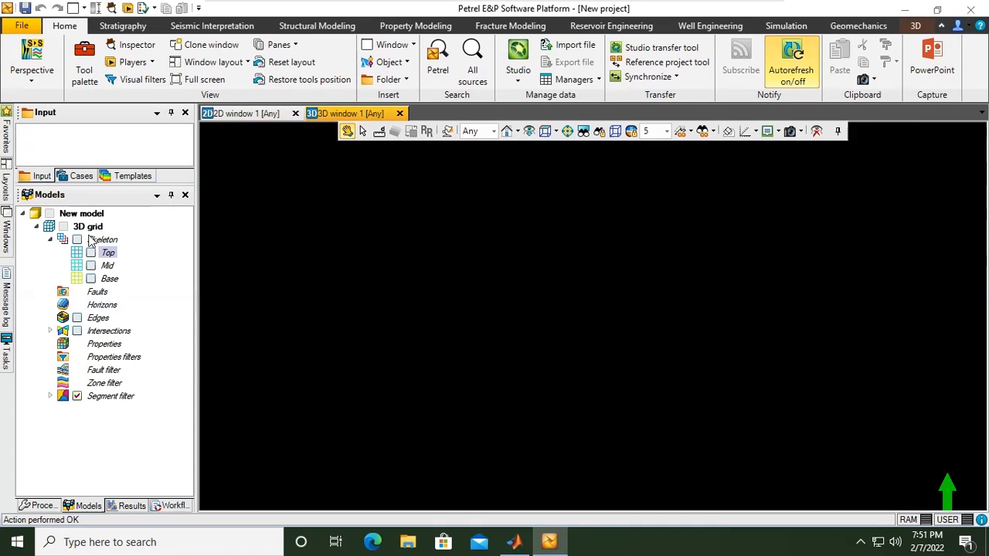
# - Tick Skeleton to show Top, Mid and Base in the 3D window, then tilt the view
pyautogui.click(77, 239)
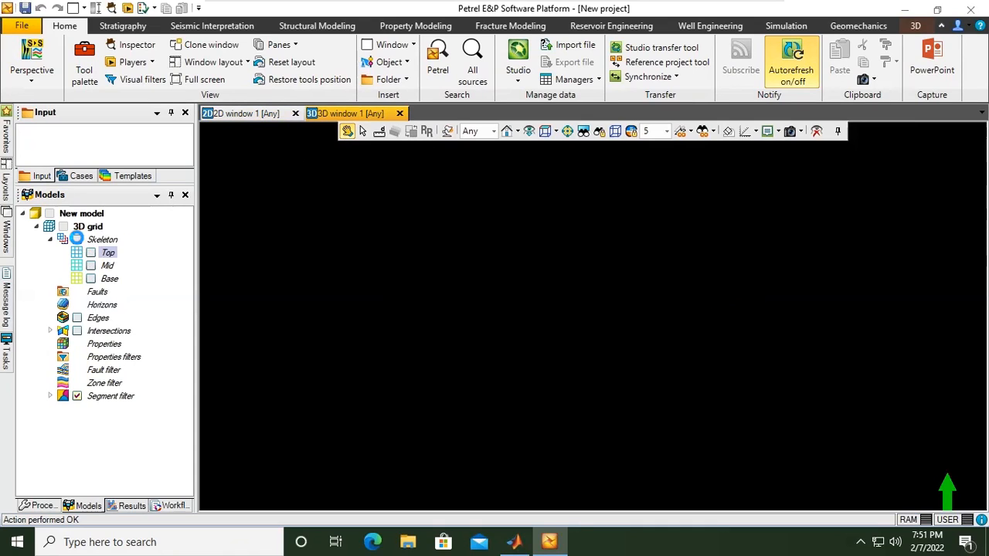
pyautogui.click(63, 226)
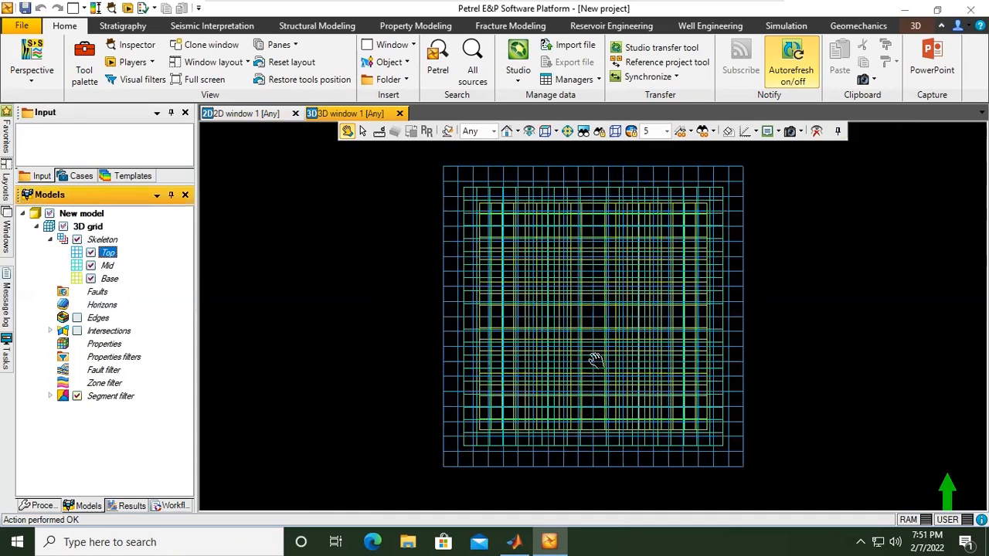
pyautogui.moveTo(595, 361); pyautogui.dragTo(618, 235)
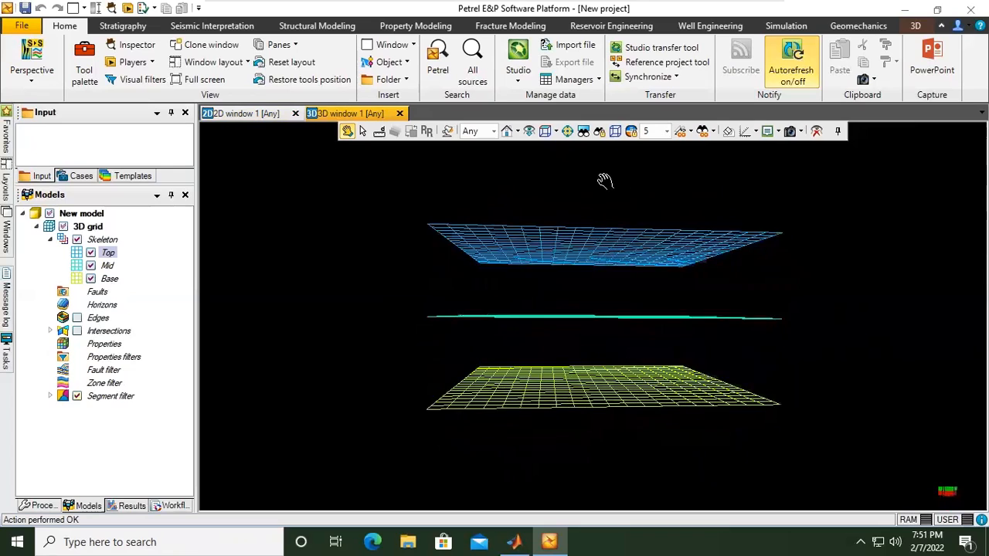
pyautogui.moveTo(605, 180); pyautogui.dragTo(630, 190)
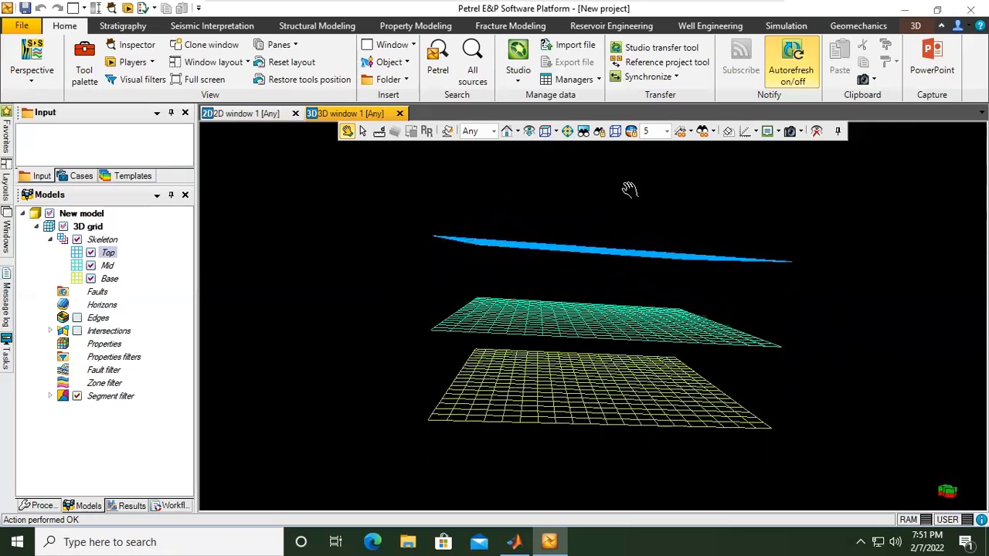
pyautogui.moveTo(630, 189); pyautogui.dragTo(632, 245)
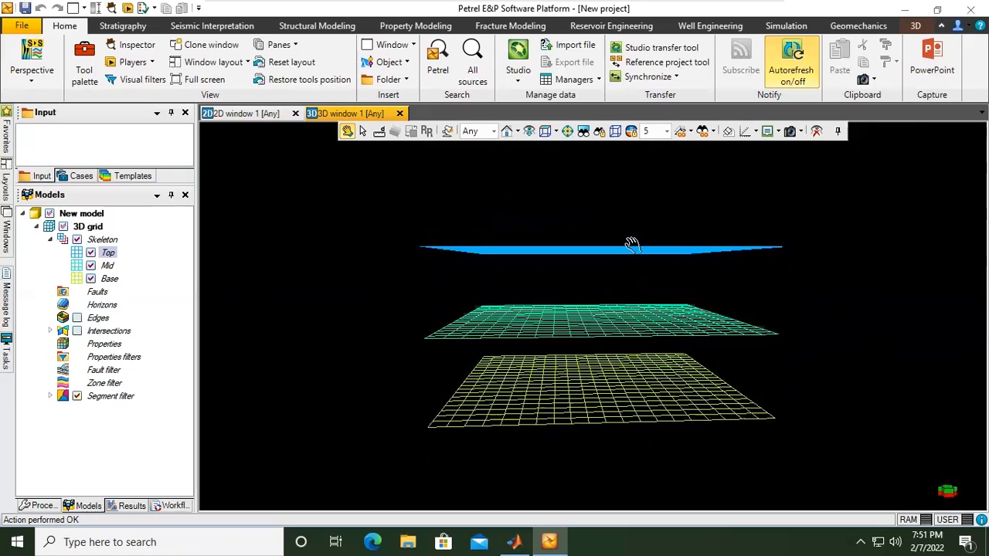
pyautogui.moveTo(632, 245); pyautogui.dragTo(696, 267)
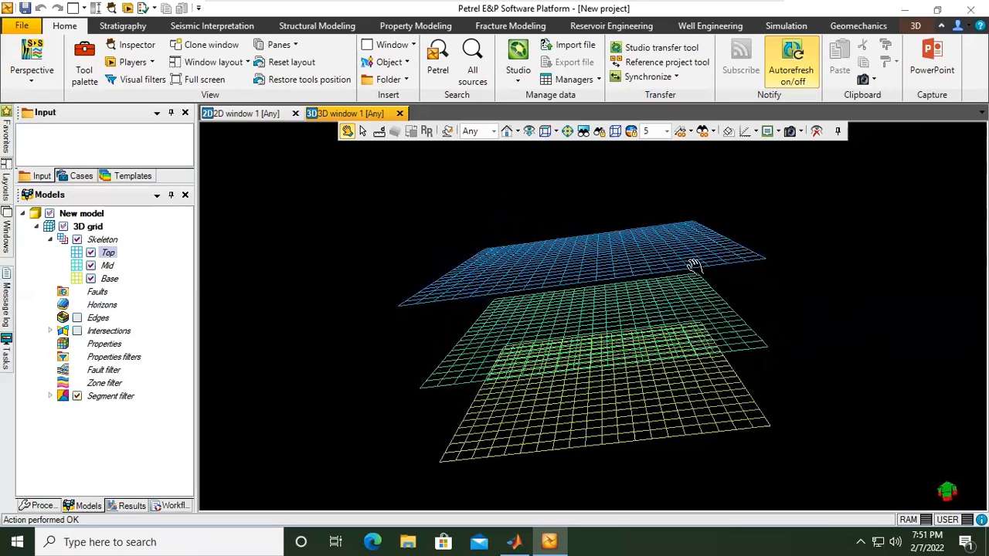
# - Orbit the 3D view until the three skeleton grids appear stacked apart
pyautogui.moveTo(692, 267); pyautogui.dragTo(657, 410)
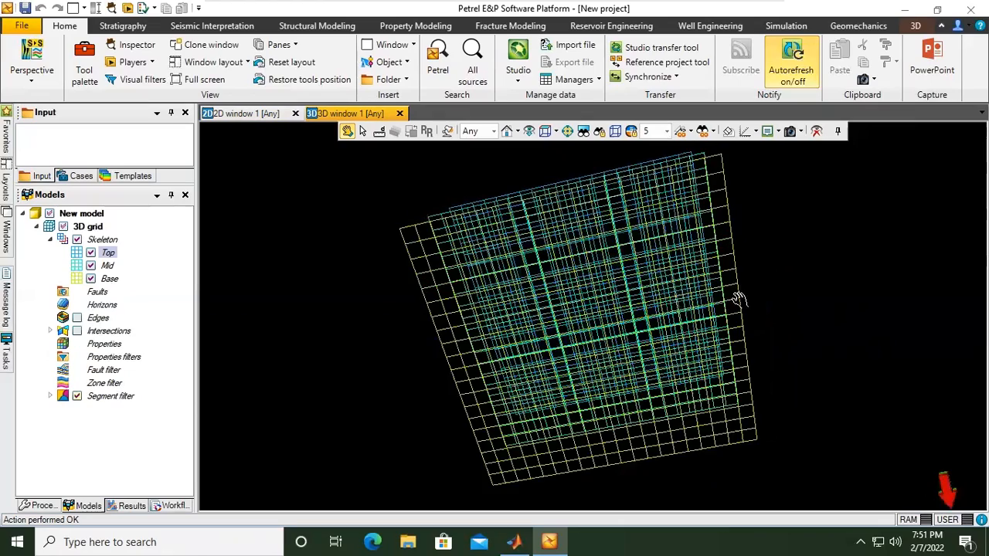
pyautogui.moveTo(738, 298); pyautogui.dragTo(946, 313)
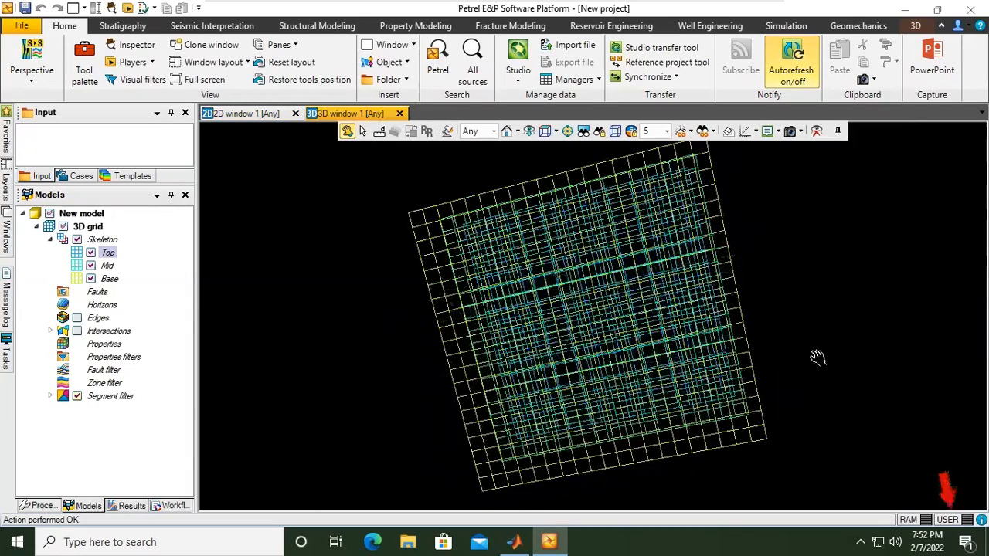
pyautogui.moveTo(817, 357); pyautogui.dragTo(676, 353)
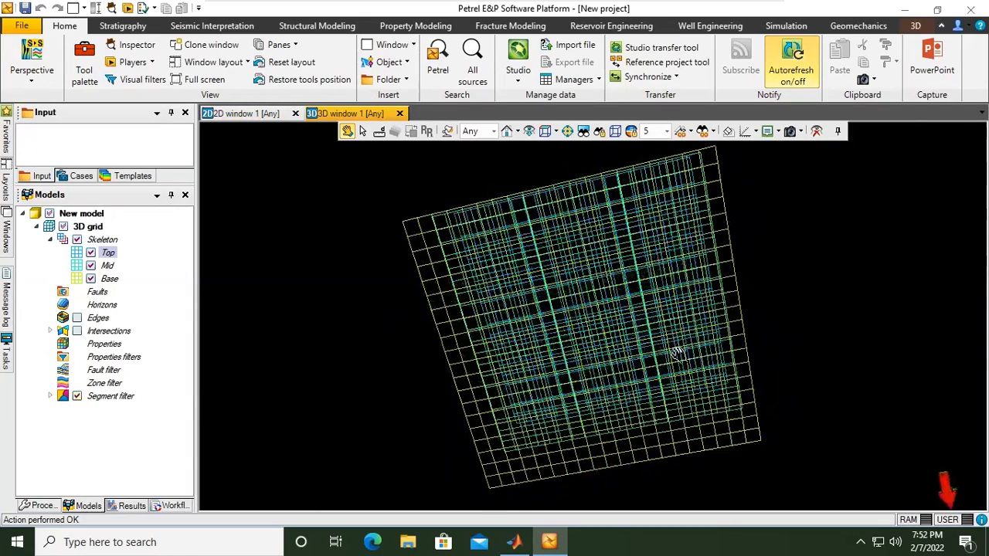
pyautogui.moveTo(676, 351); pyautogui.dragTo(724, 382)
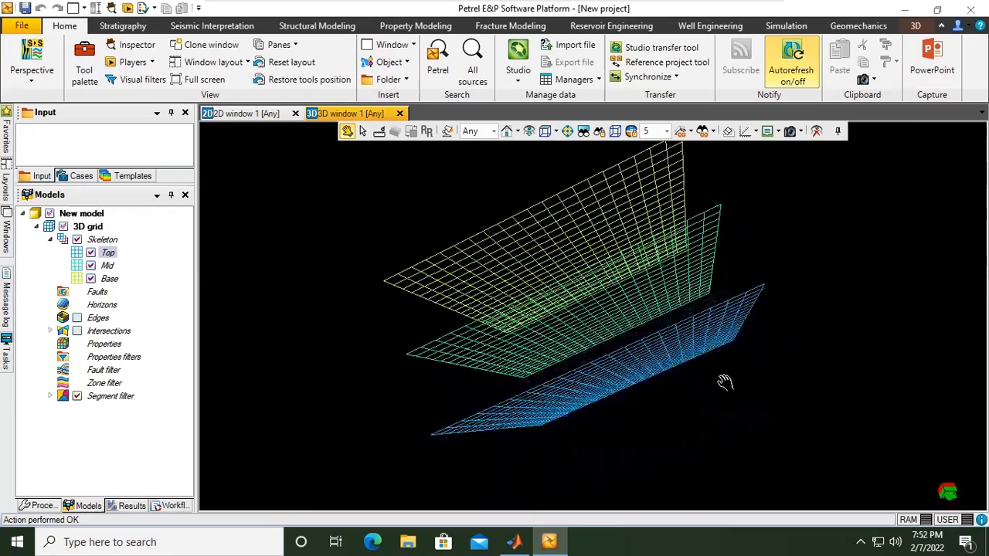
pyautogui.moveTo(725, 381); pyautogui.dragTo(775, 292)
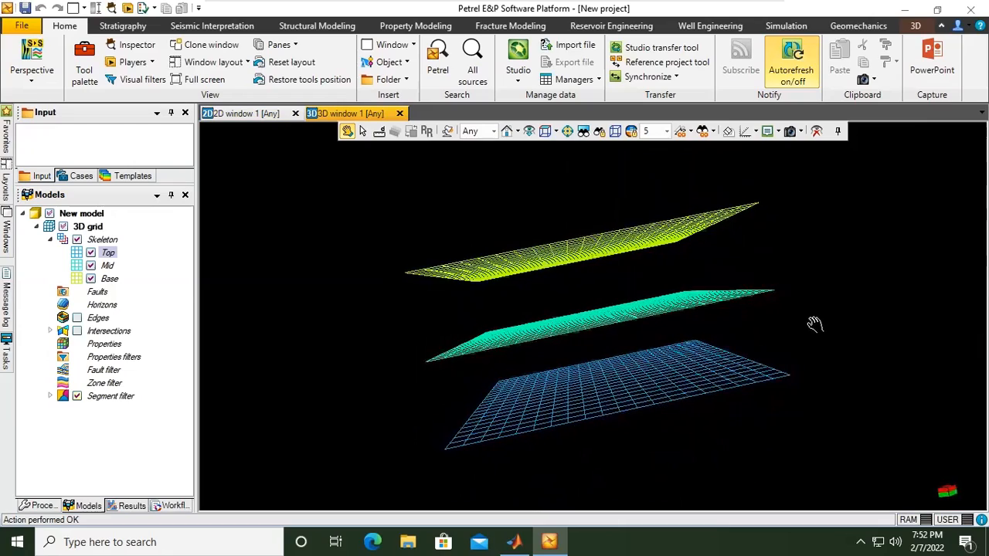
pyautogui.moveTo(816, 325); pyautogui.dragTo(762, 348)
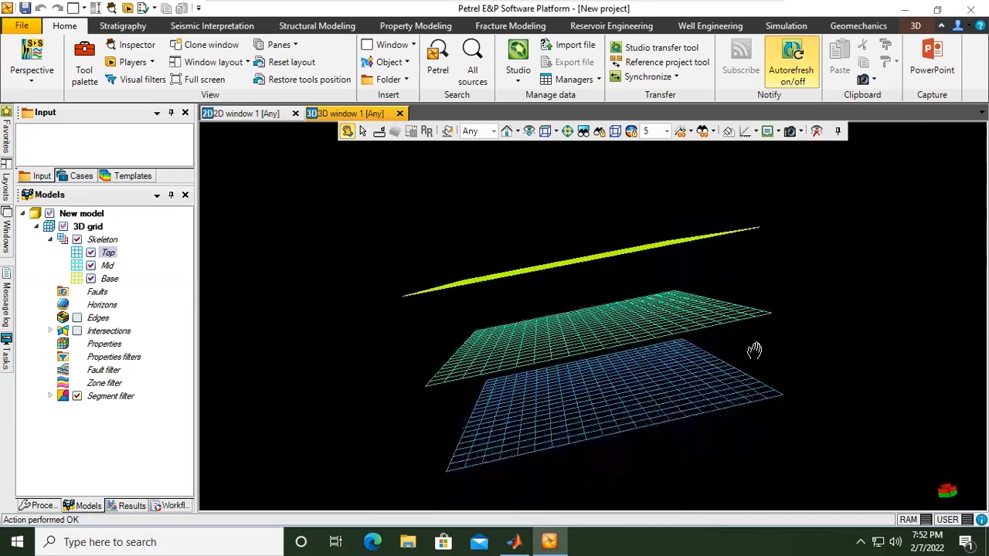
pyautogui.moveTo(754, 350); pyautogui.dragTo(316, 353)
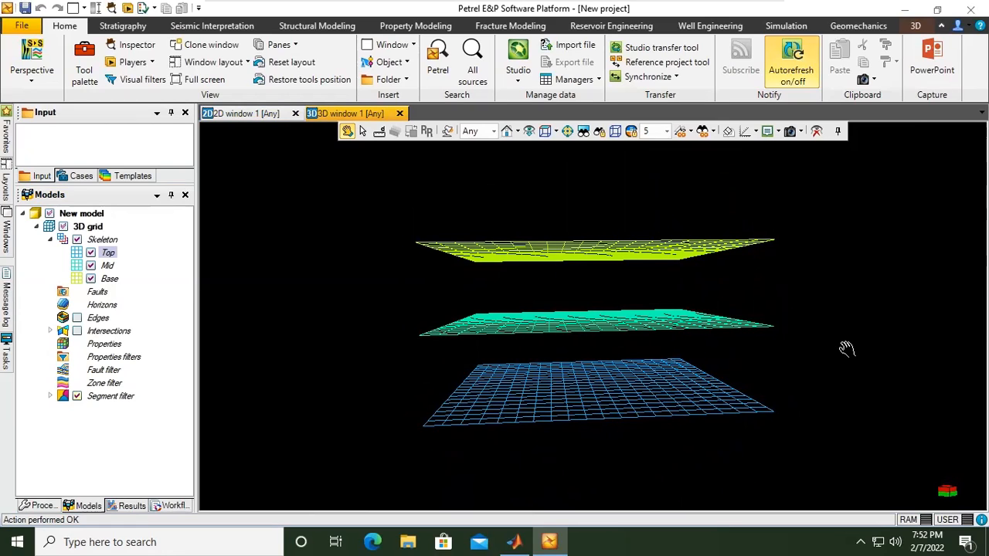
pyautogui.moveTo(24, 257)
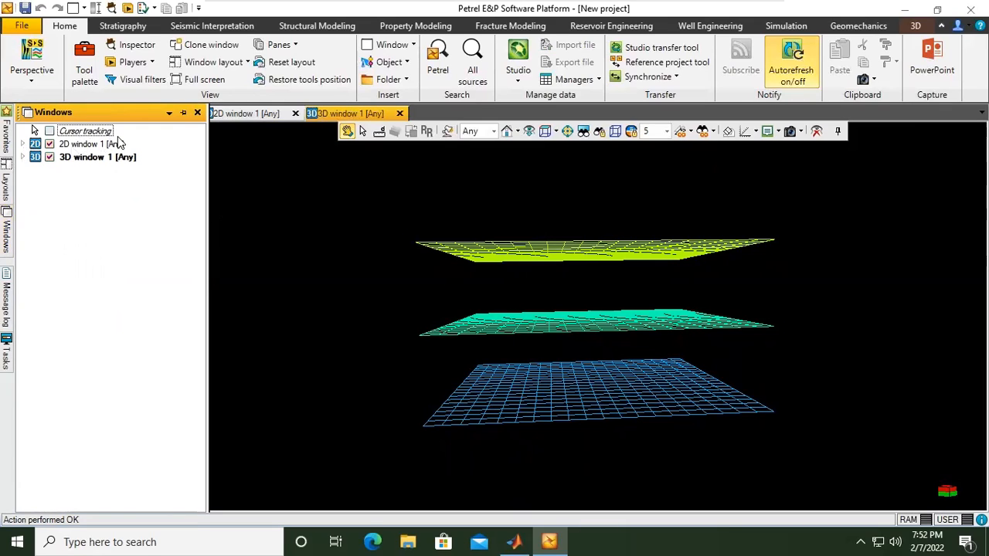
pyautogui.moveTo(184, 113)
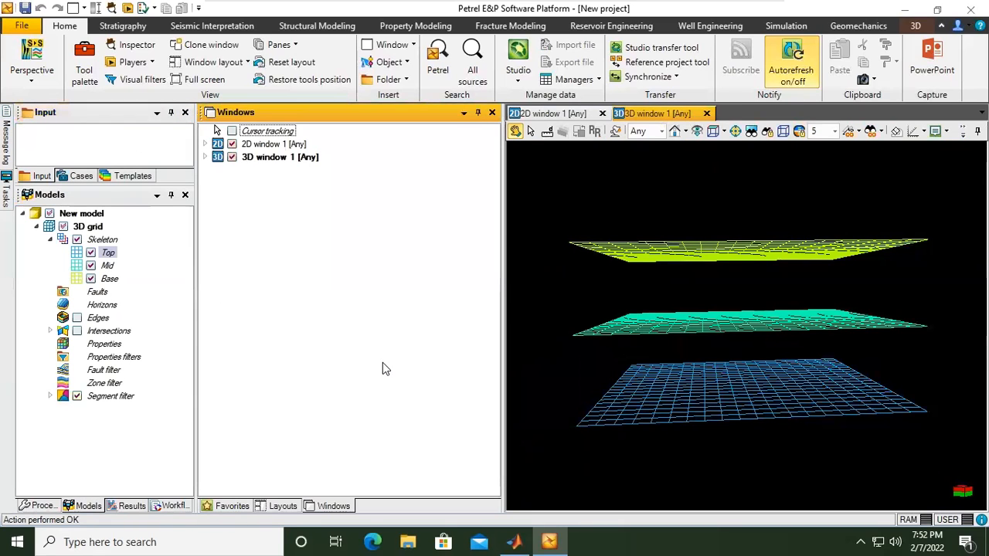
pyautogui.moveTo(503, 240)
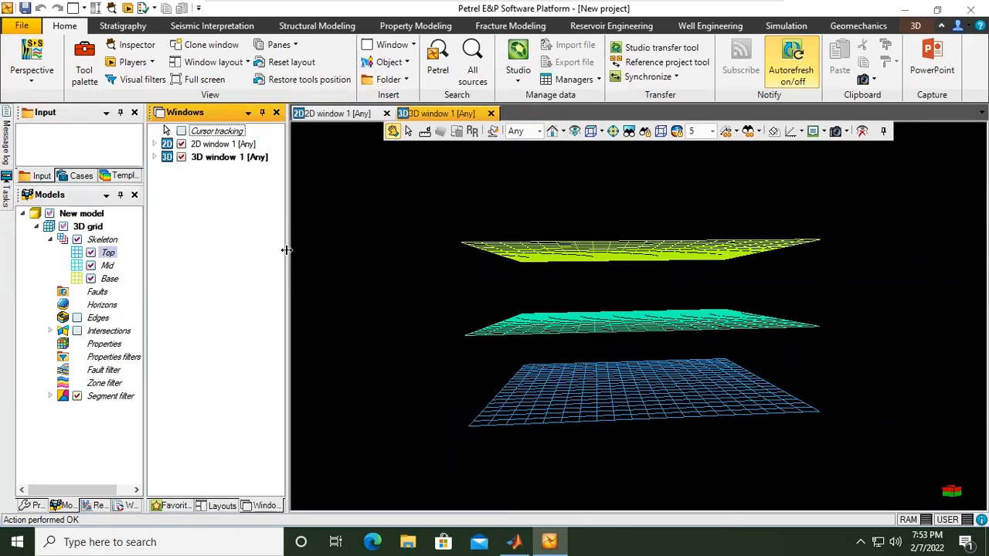
pyautogui.moveTo(286, 258)
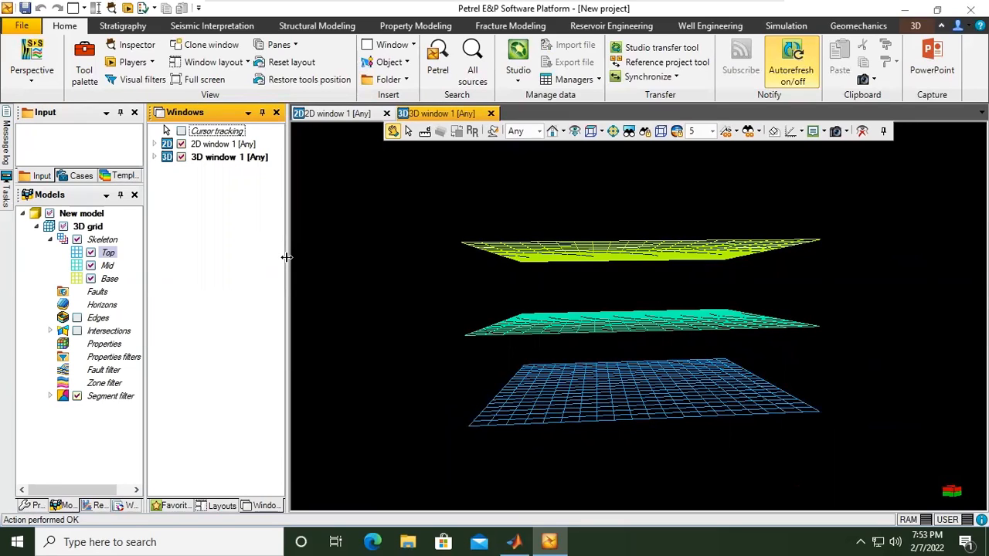
pyautogui.moveTo(231, 281)
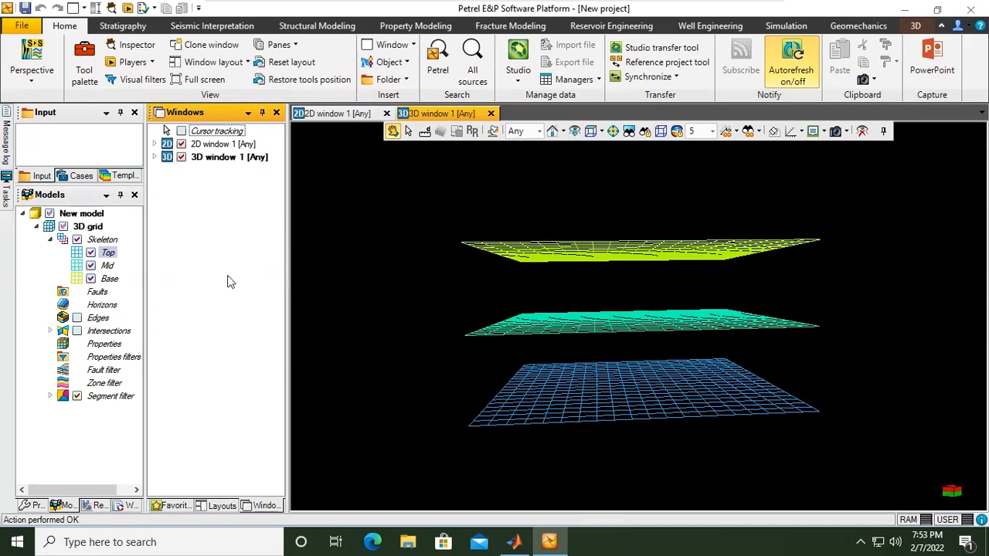
# - Dock the Windows pane beside the Models tree, listing the 2D and 3D windows
pyautogui.click(154, 144)
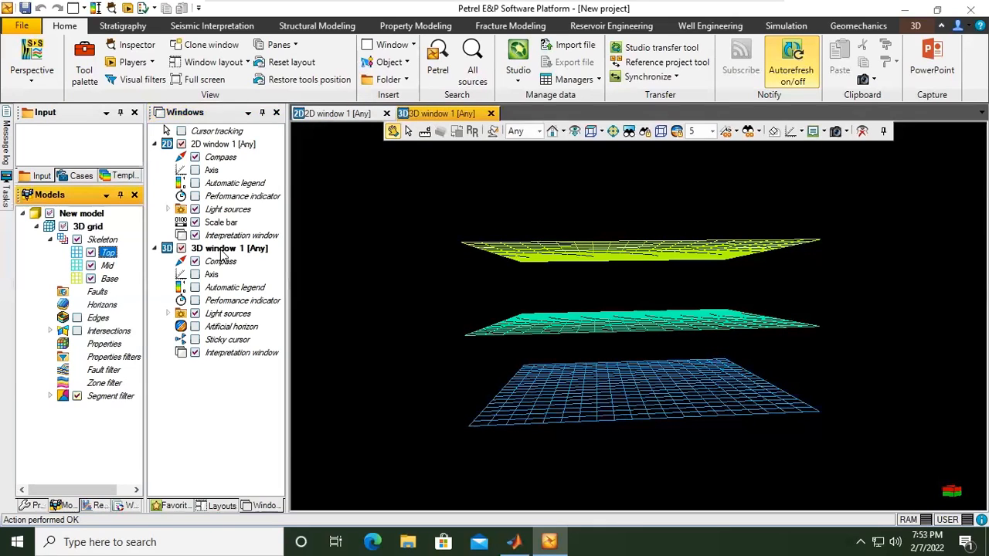
# - Select 3D window 1 in the Windows pane list
pyautogui.click(229, 248)
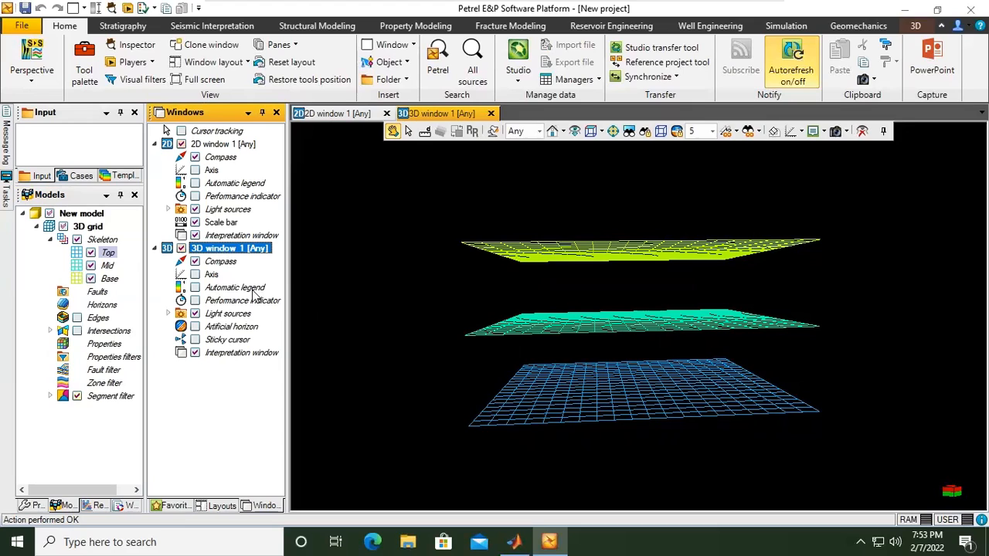
pyautogui.moveTo(248, 311)
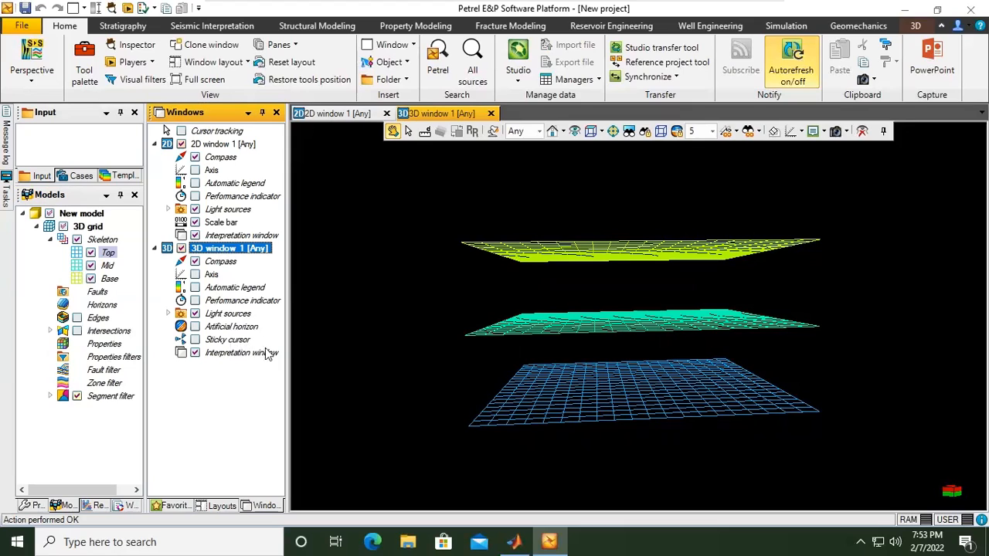
pyautogui.moveTo(263, 360)
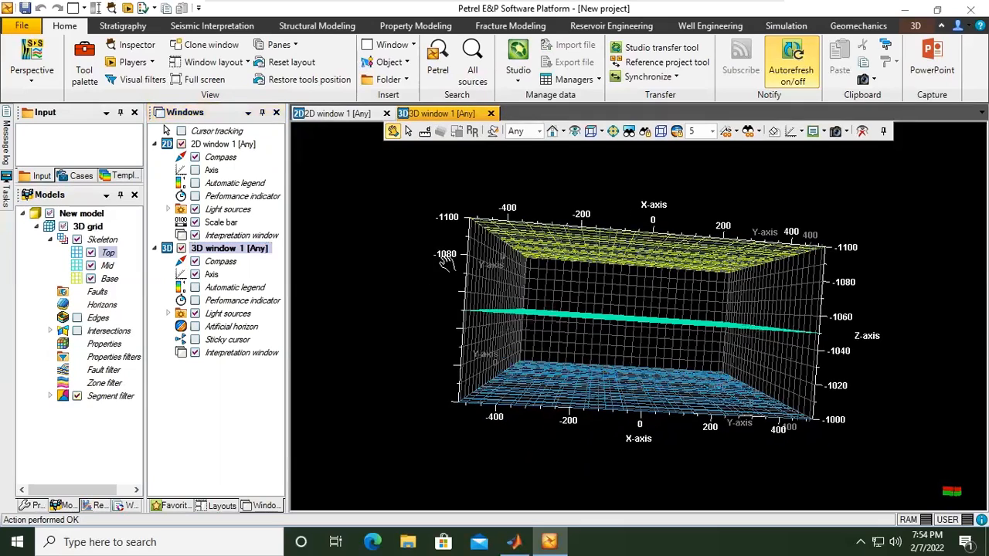
pyautogui.moveTo(448, 263); pyautogui.dragTo(541, 270)
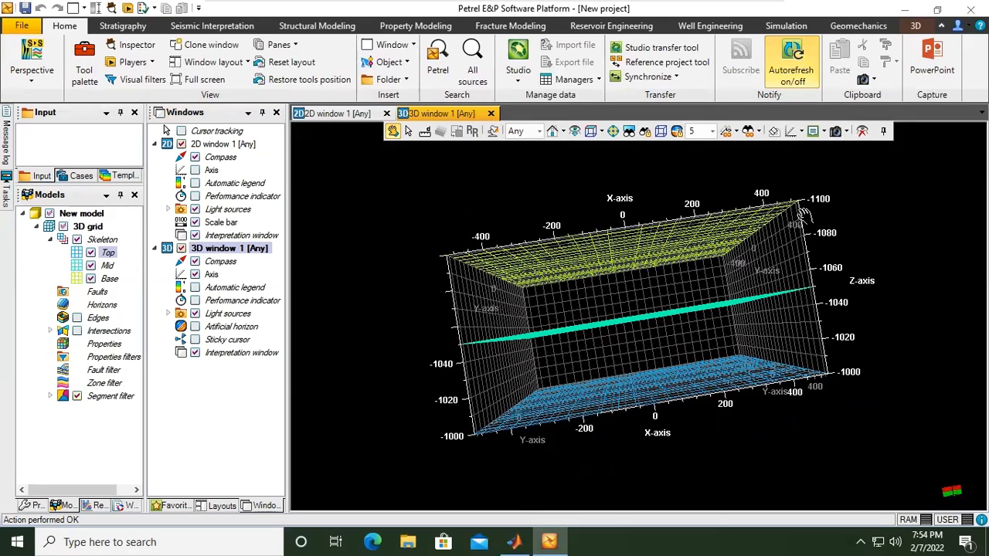
pyautogui.moveTo(825, 255)
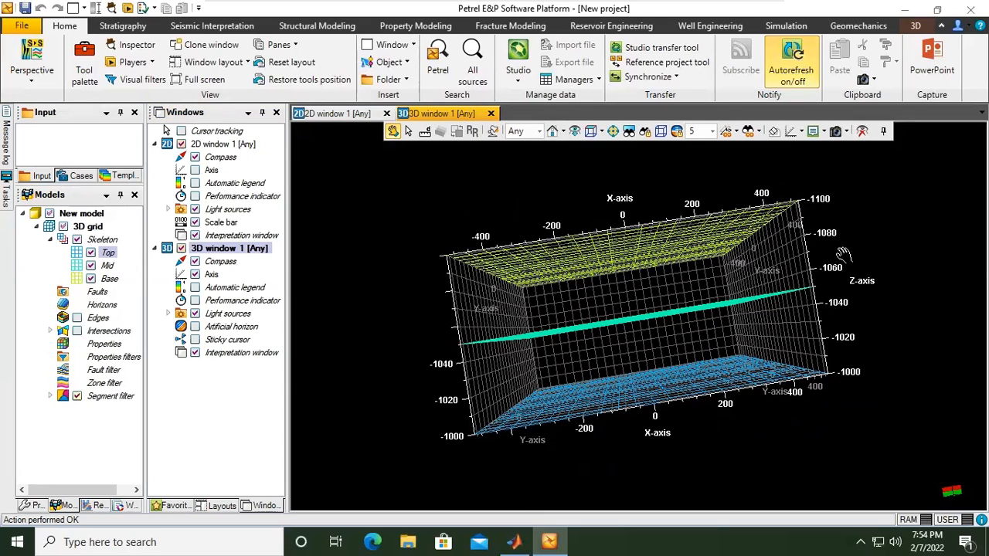
pyautogui.moveTo(860, 385)
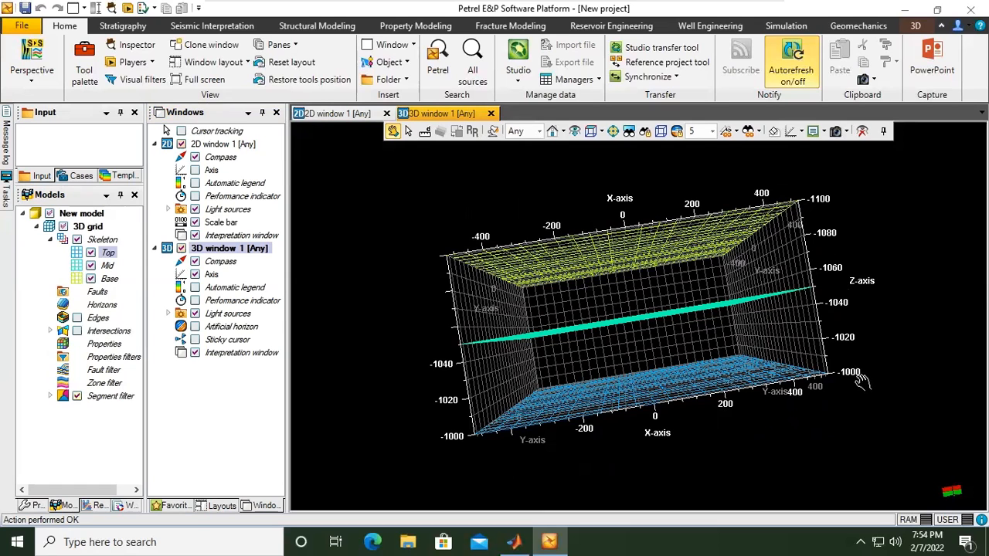
pyautogui.moveTo(518, 474)
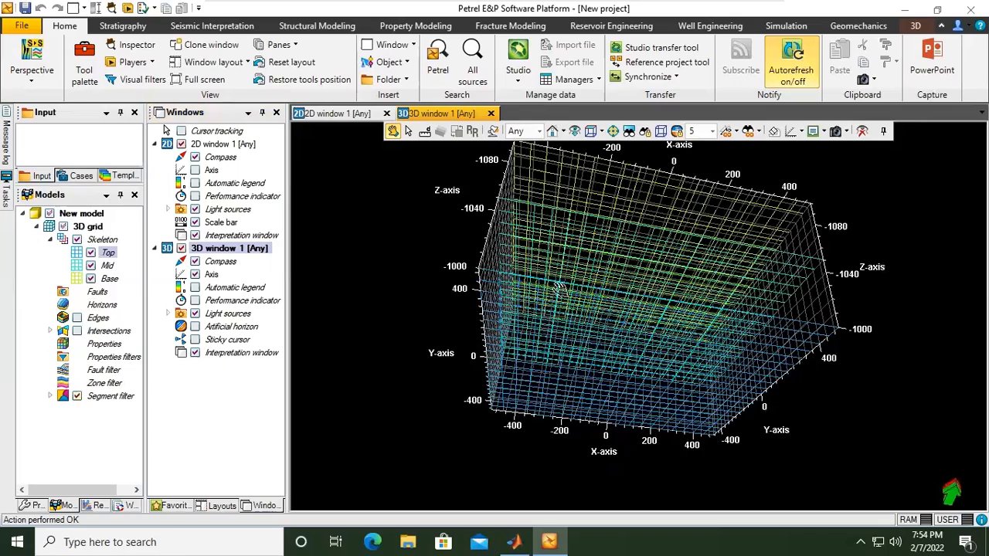
pyautogui.moveTo(557, 290); pyautogui.dragTo(646, 247)
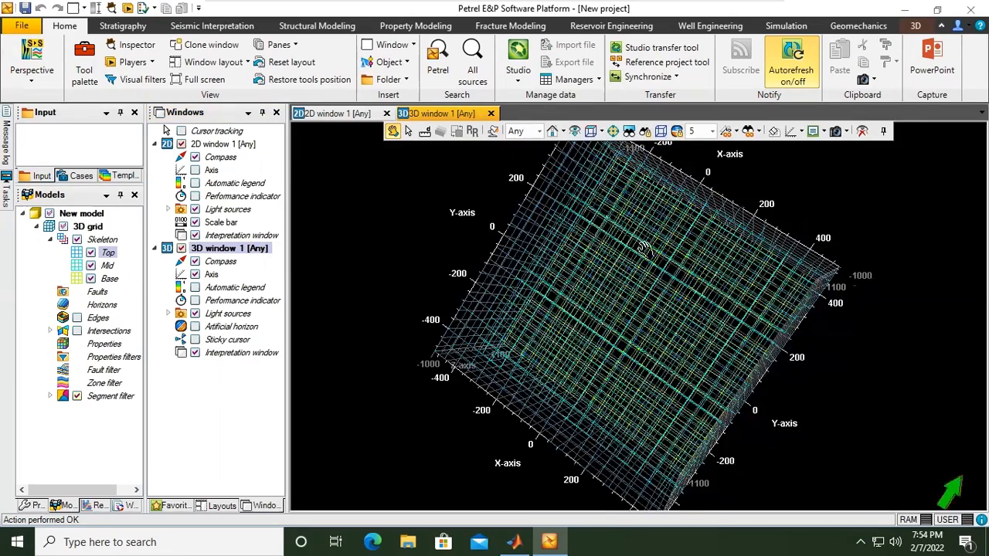
pyautogui.moveTo(645, 247); pyautogui.dragTo(629, 282)
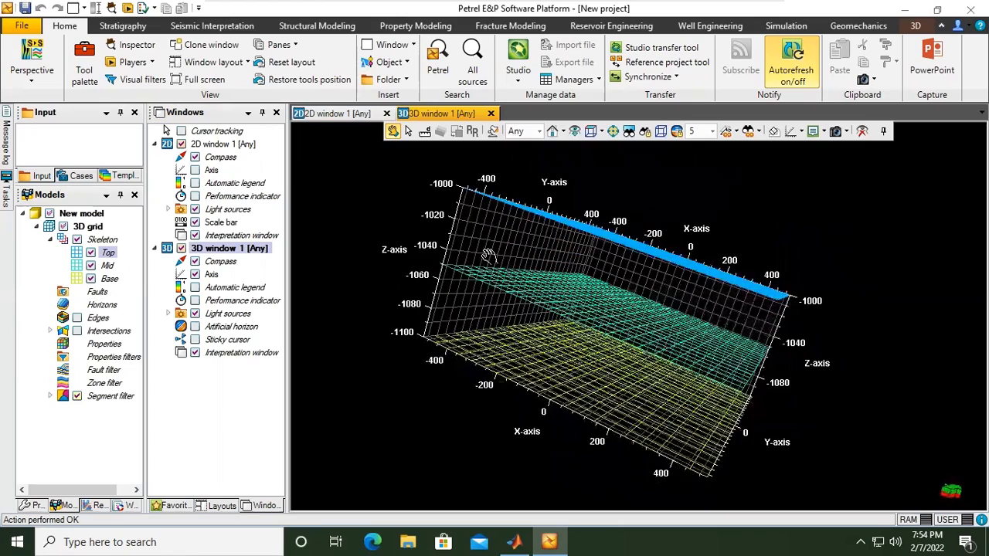
pyautogui.moveTo(486, 255); pyautogui.dragTo(726, 247)
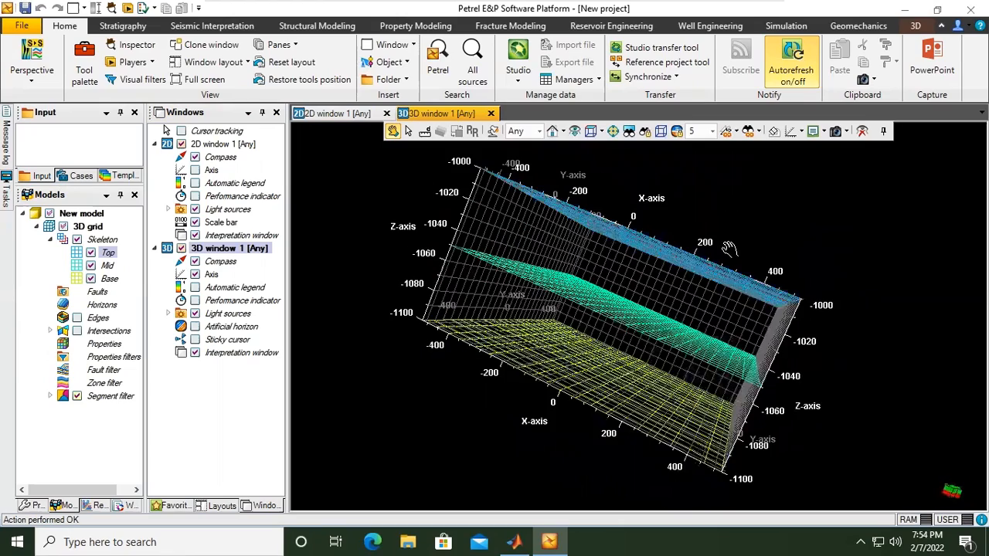
pyautogui.moveTo(730, 247); pyautogui.dragTo(761, 324)
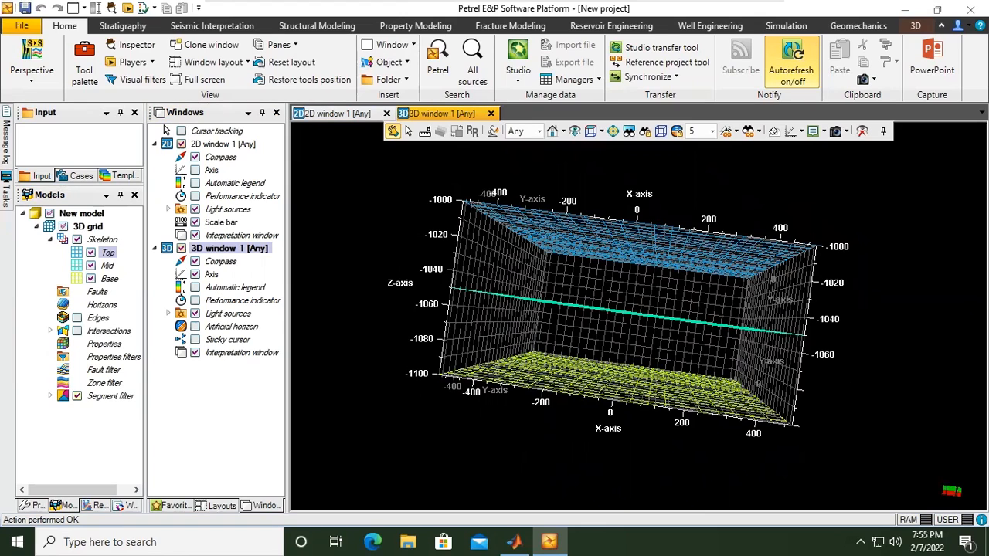
pyautogui.moveTo(458, 236)
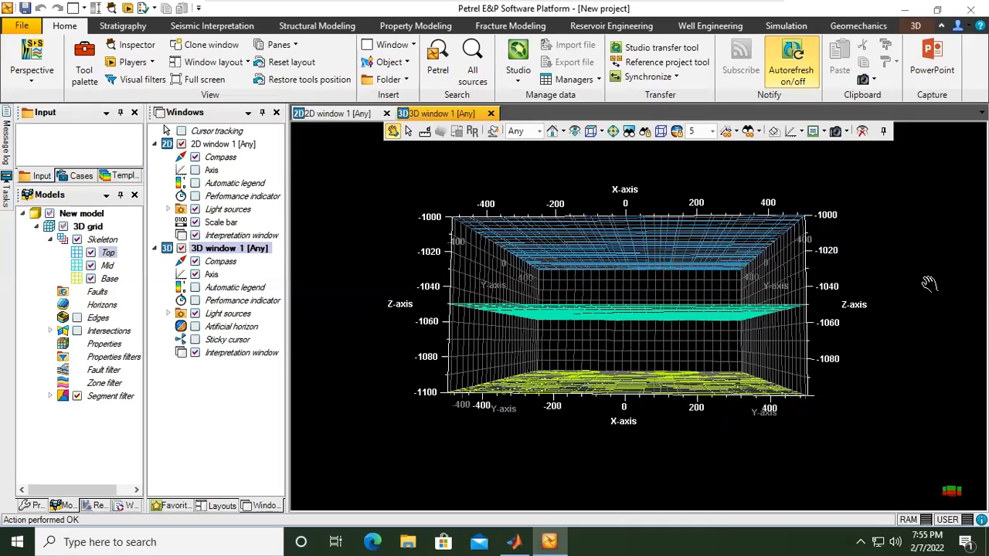
pyautogui.moveTo(927, 282); pyautogui.dragTo(630, 216)
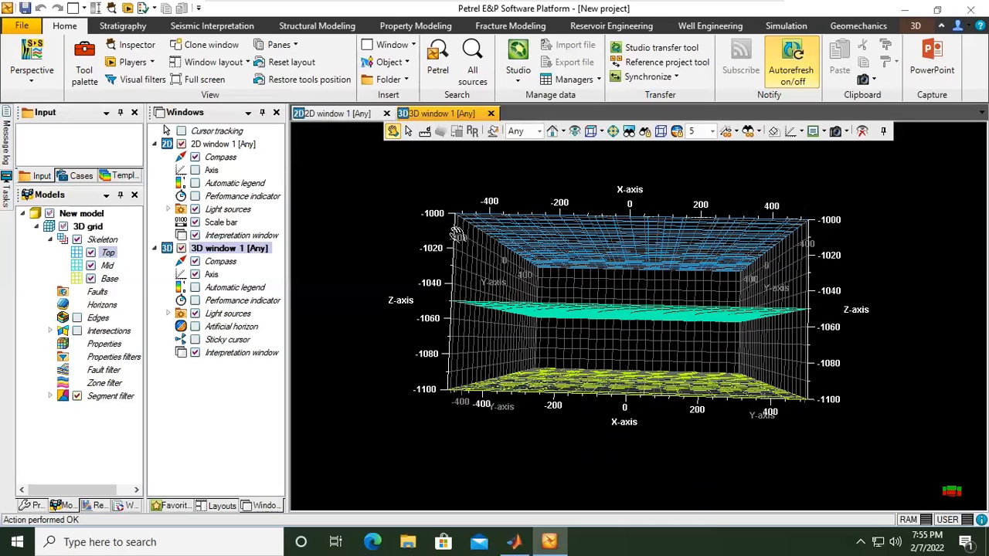
pyautogui.moveTo(456, 231); pyautogui.dragTo(618, 247)
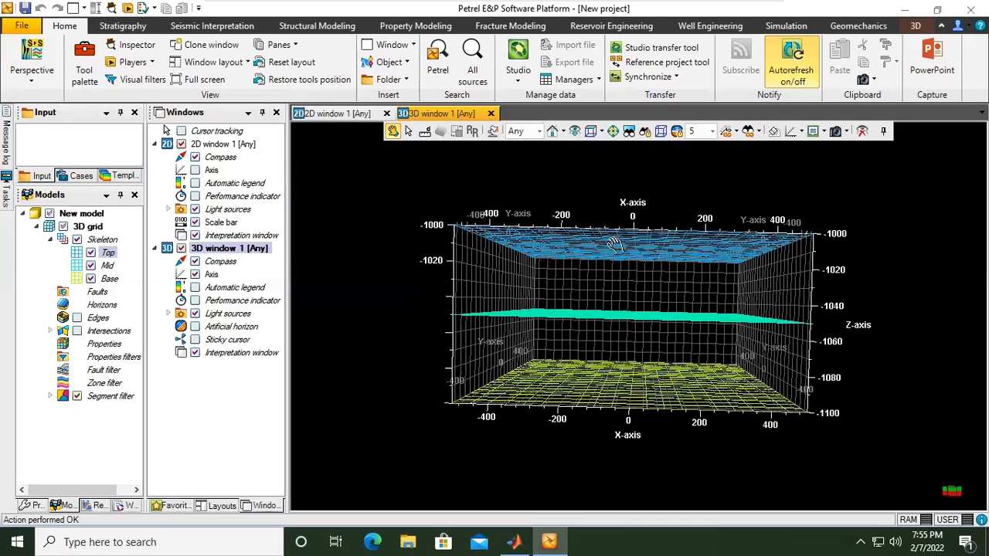
pyautogui.moveTo(615, 245); pyautogui.dragTo(611, 317)
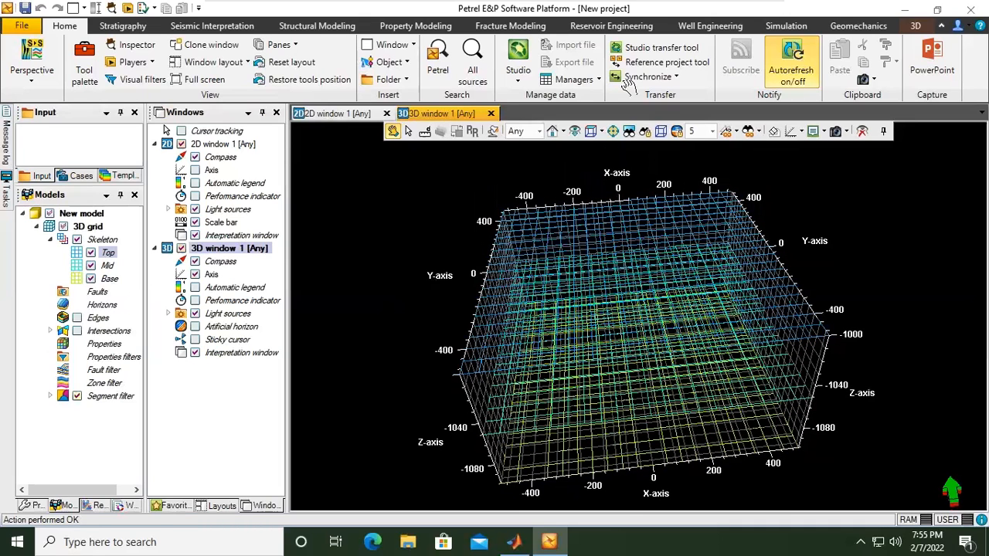
pyautogui.moveTo(615, 47)
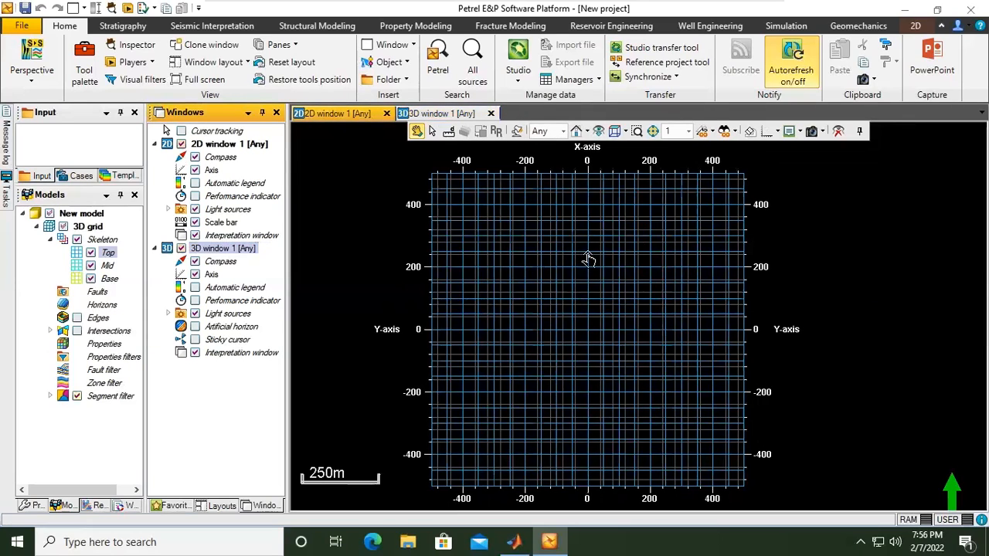
# - Switch to 2D window 1 to view its axes, then go back to 3D window 1
pyautogui.click(440, 114)
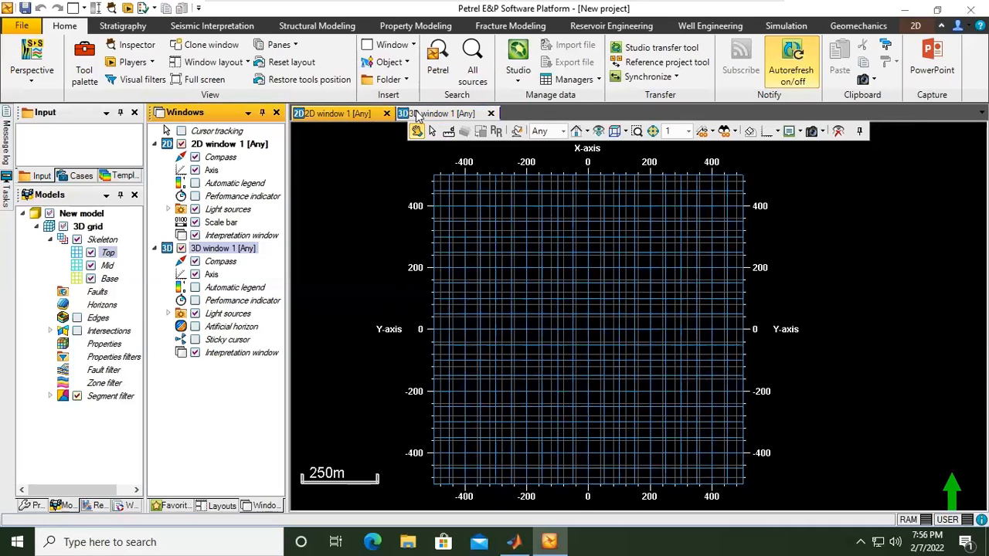
pyautogui.click(446, 114)
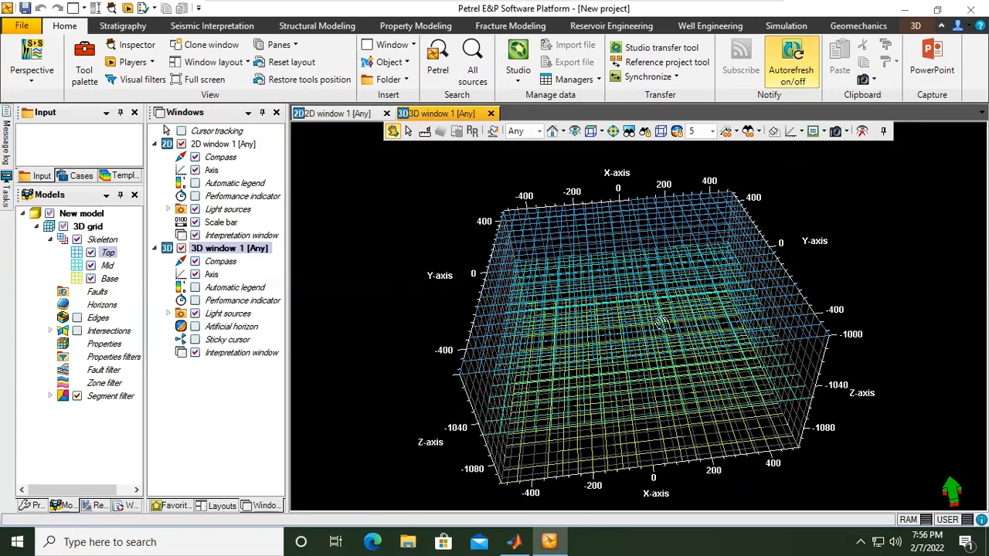
pyautogui.moveTo(680, 317)
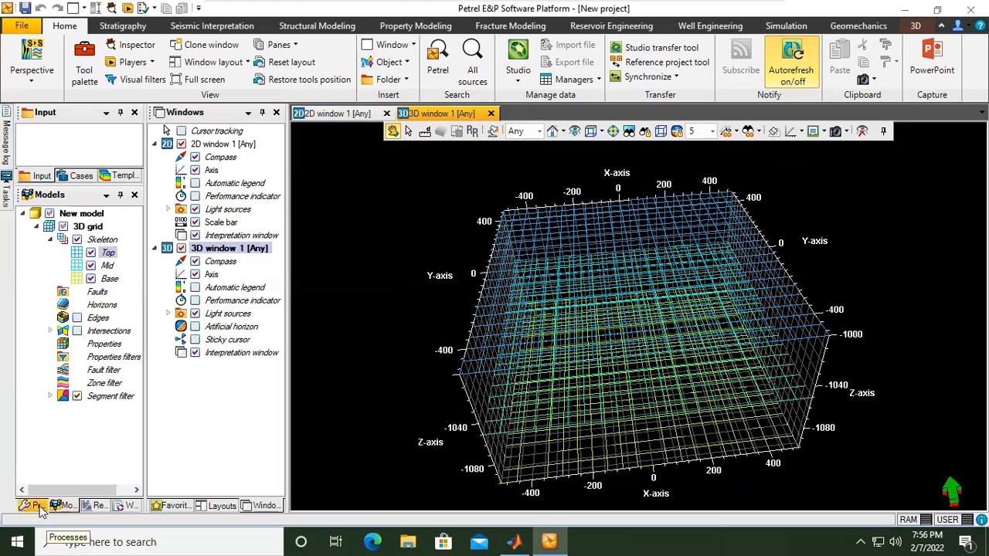
# - In the Processes pane, expand the Corner point gridding folder to list its tools
pyautogui.click(31, 506)
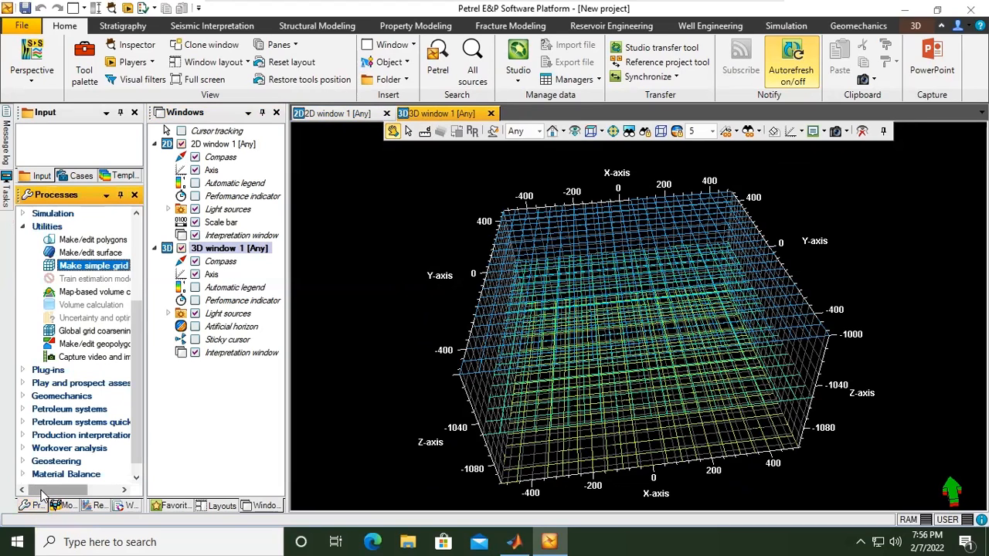
pyautogui.moveTo(145, 292)
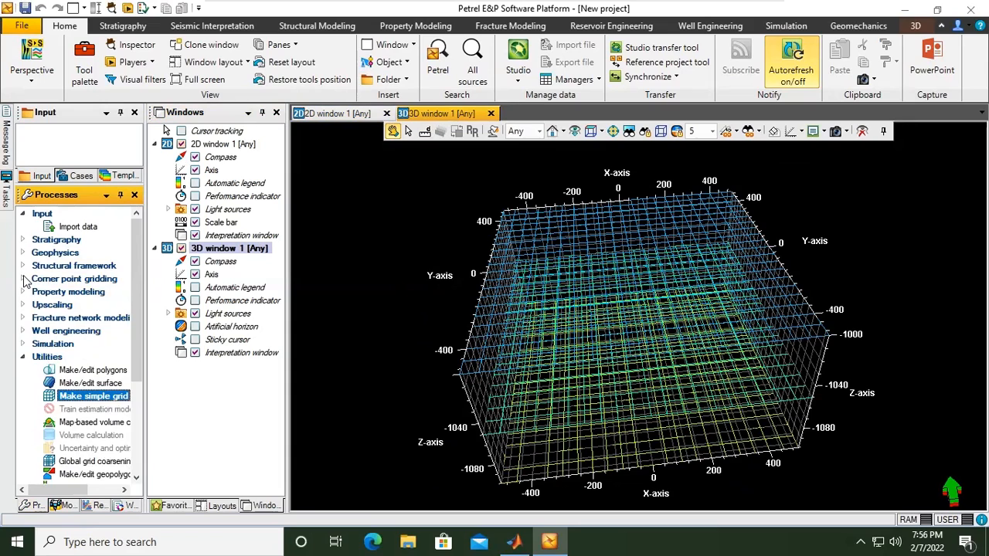
pyautogui.click(24, 279)
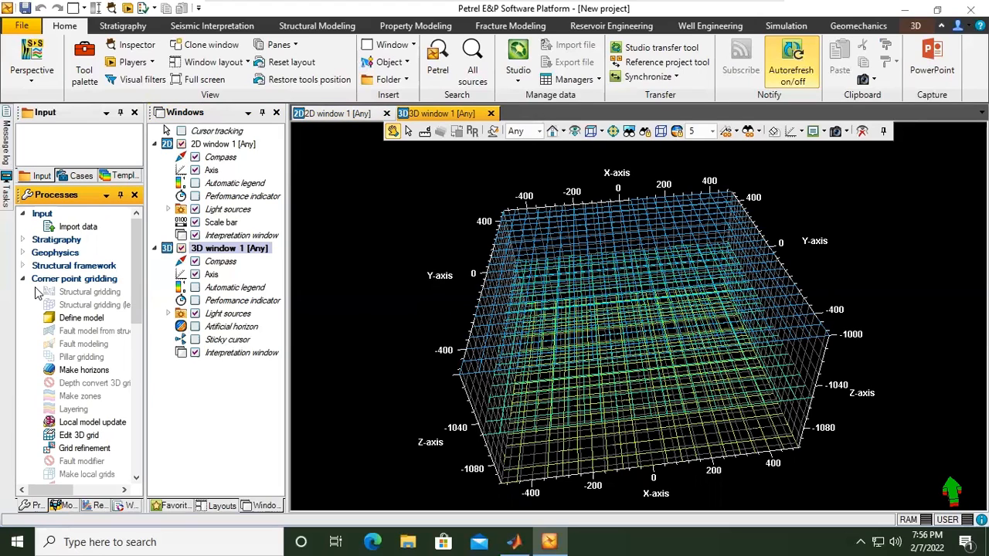
pyautogui.scroll(-3)
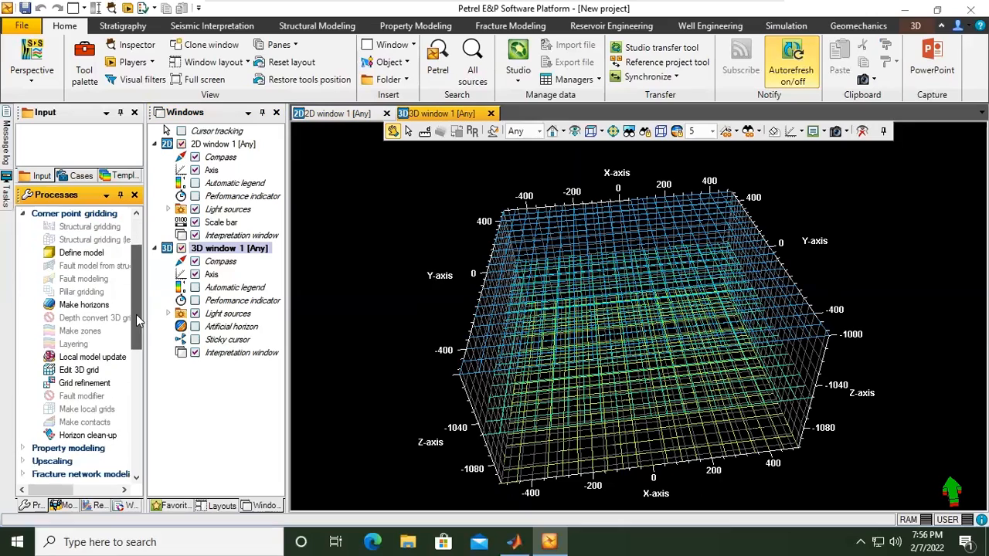